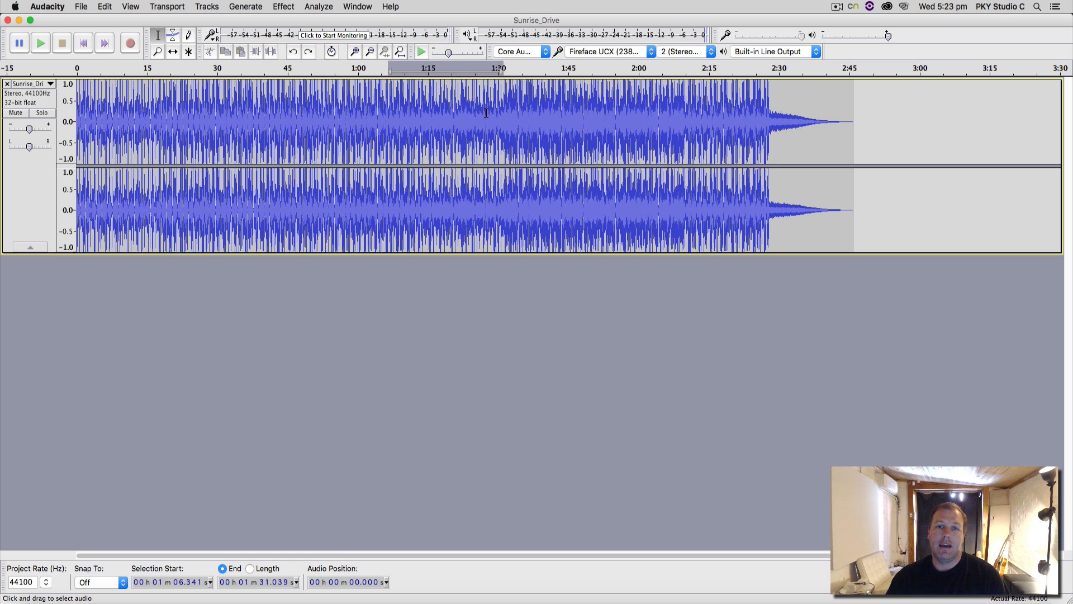
pyautogui.moveTo(514, 109)
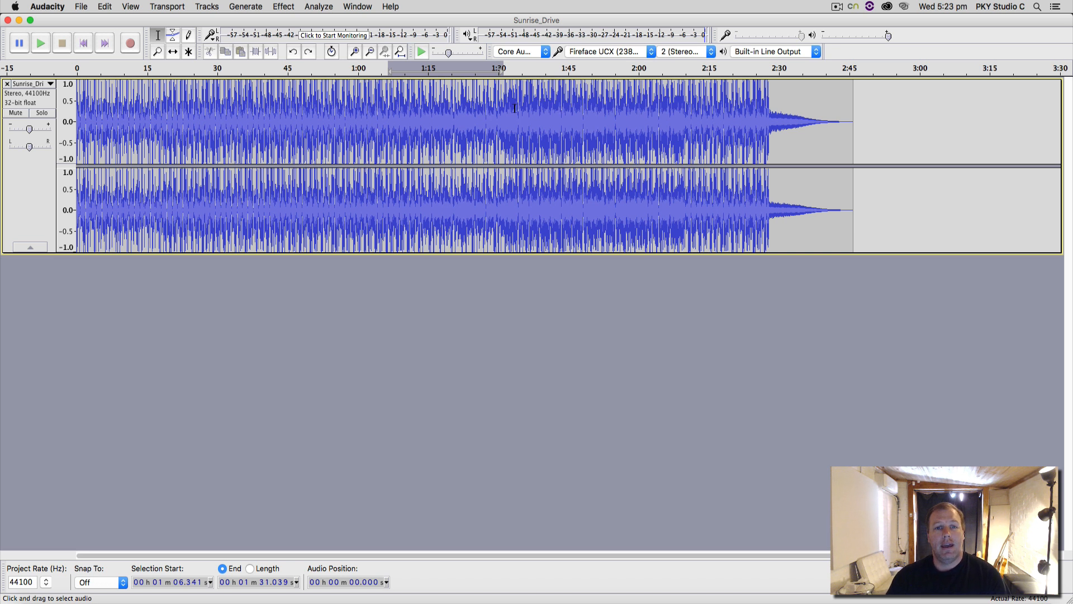
pyautogui.moveTo(280, 122)
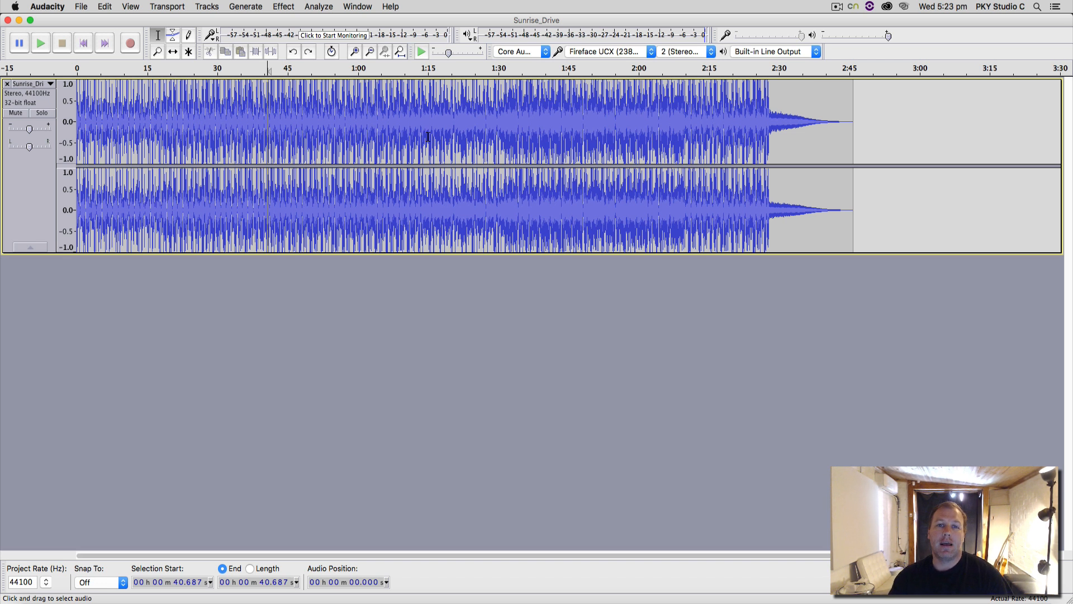
pyautogui.moveTo(432, 119)
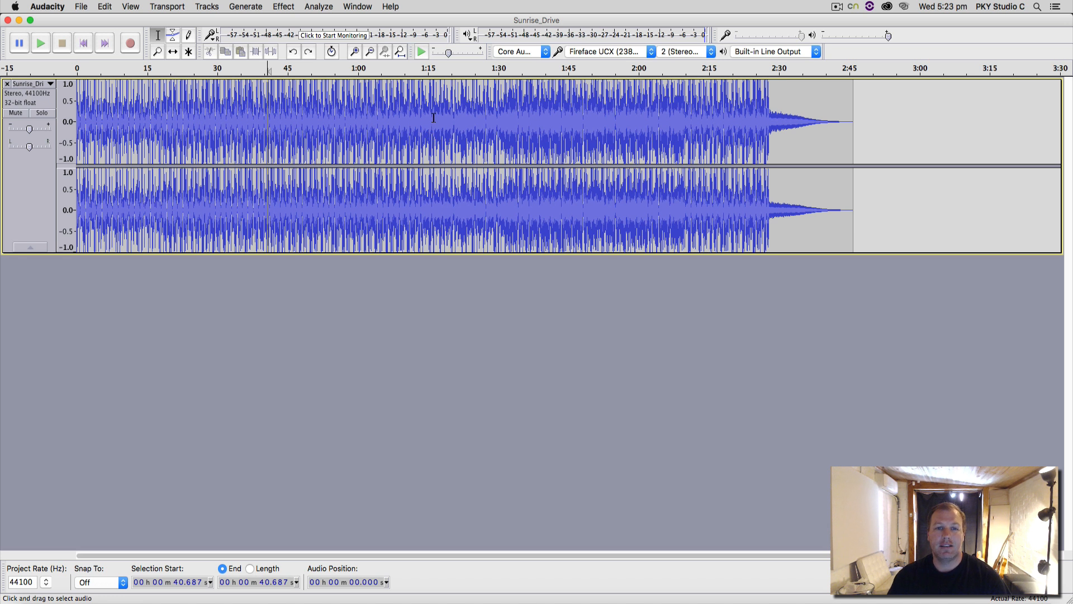
pyautogui.moveTo(348, 137)
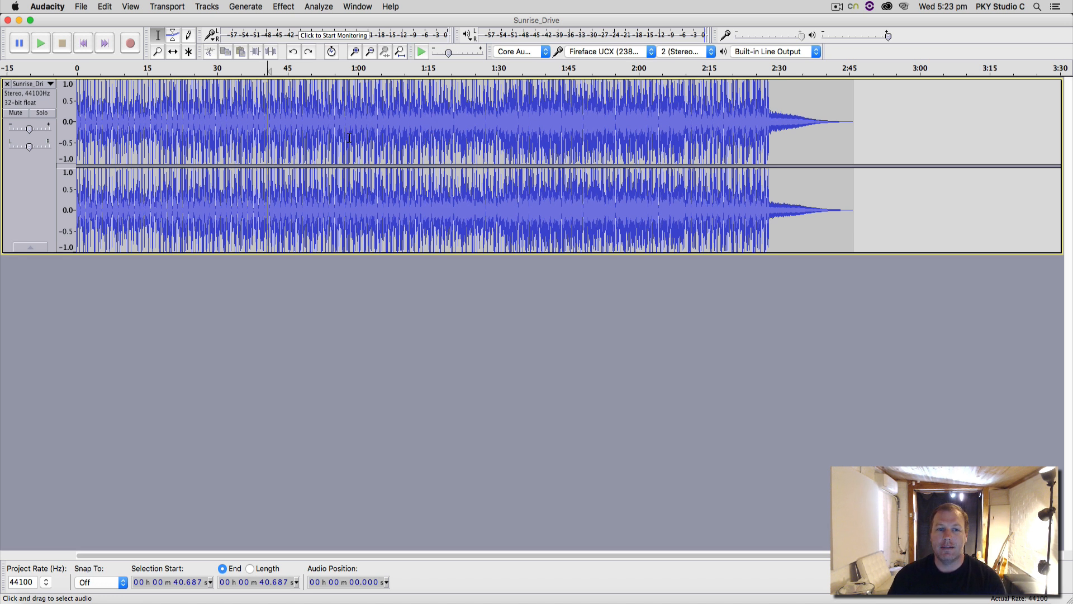
pyautogui.moveTo(281, 120)
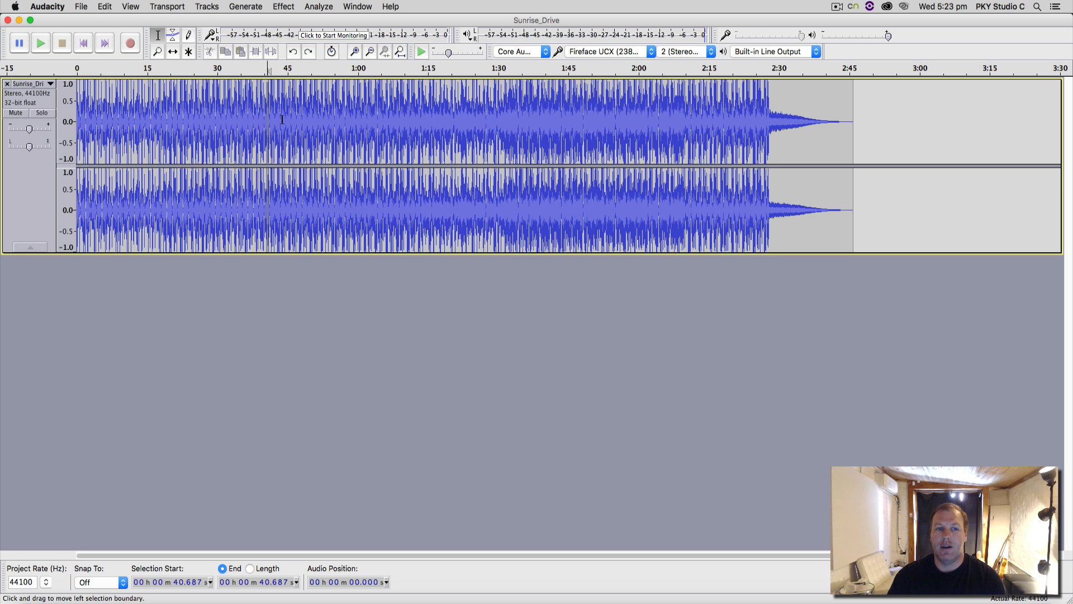
pyautogui.moveTo(329, 120)
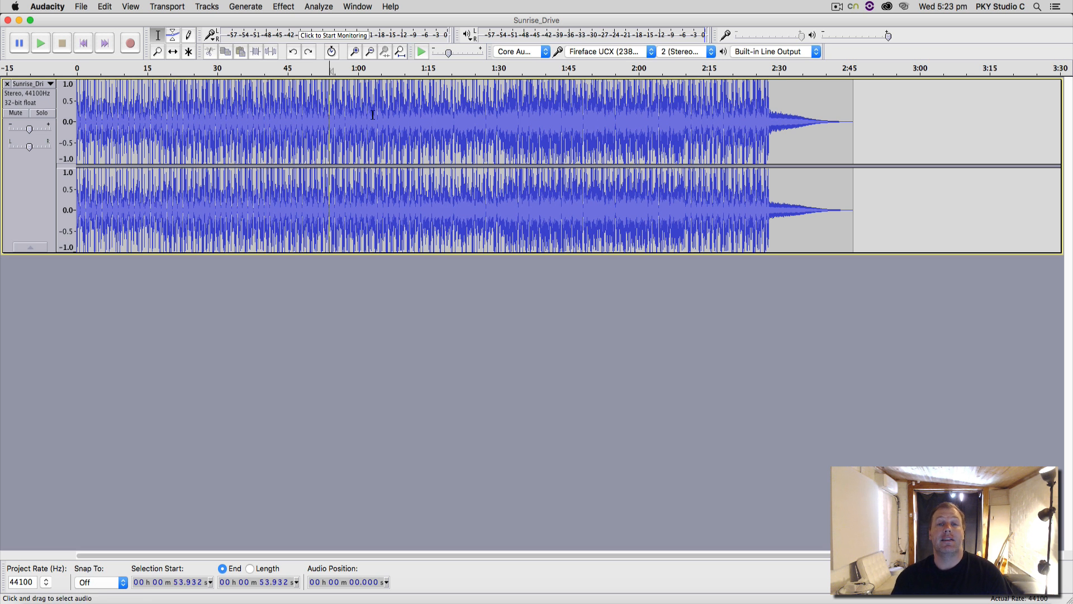
pyautogui.moveTo(496, 139)
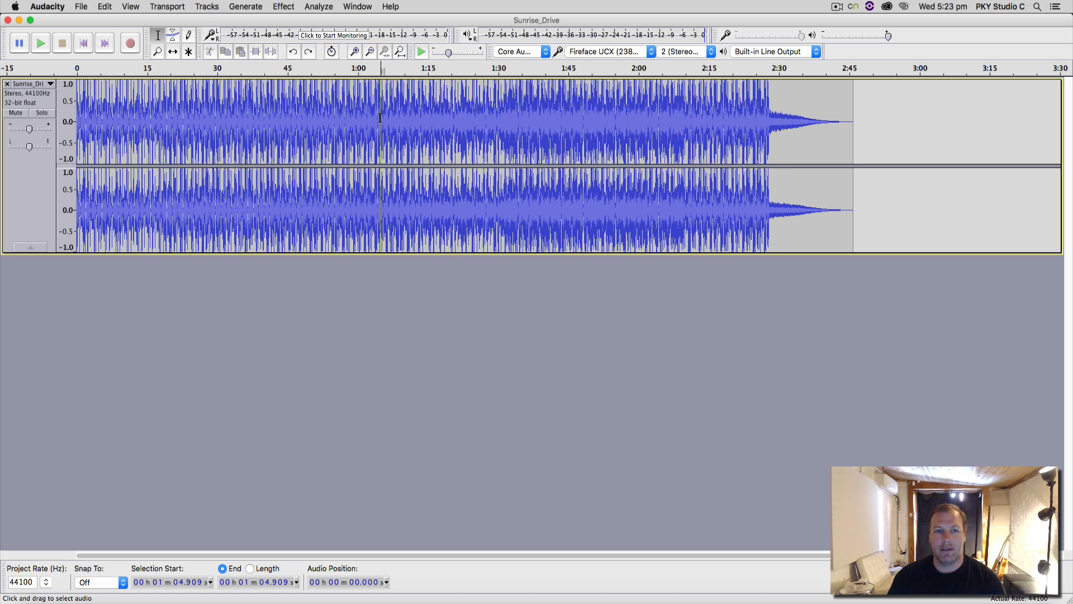
pyautogui.moveTo(409, 110)
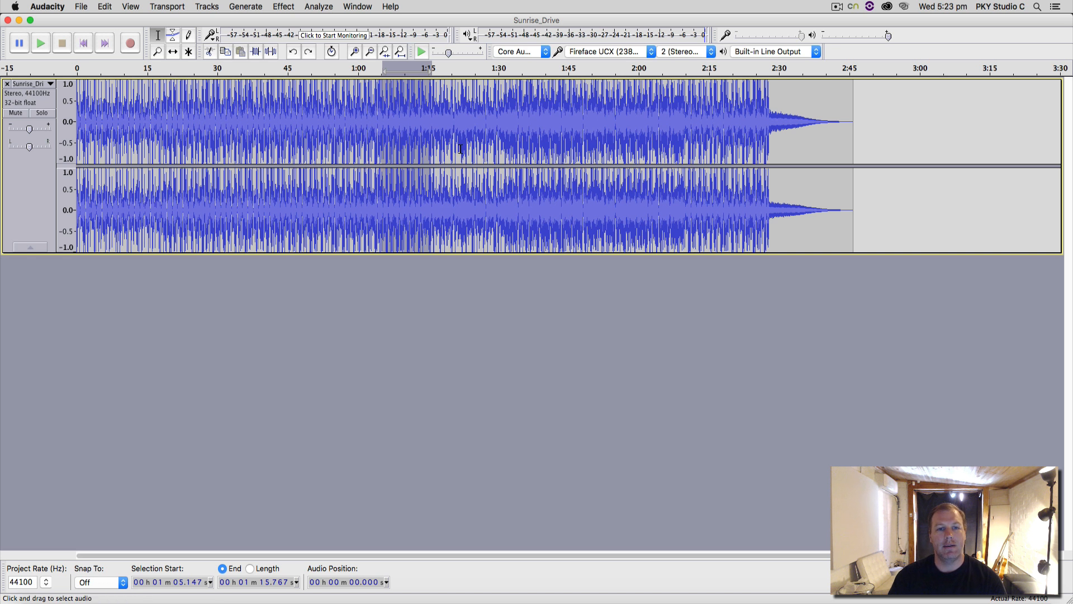
pyautogui.moveTo(502, 146)
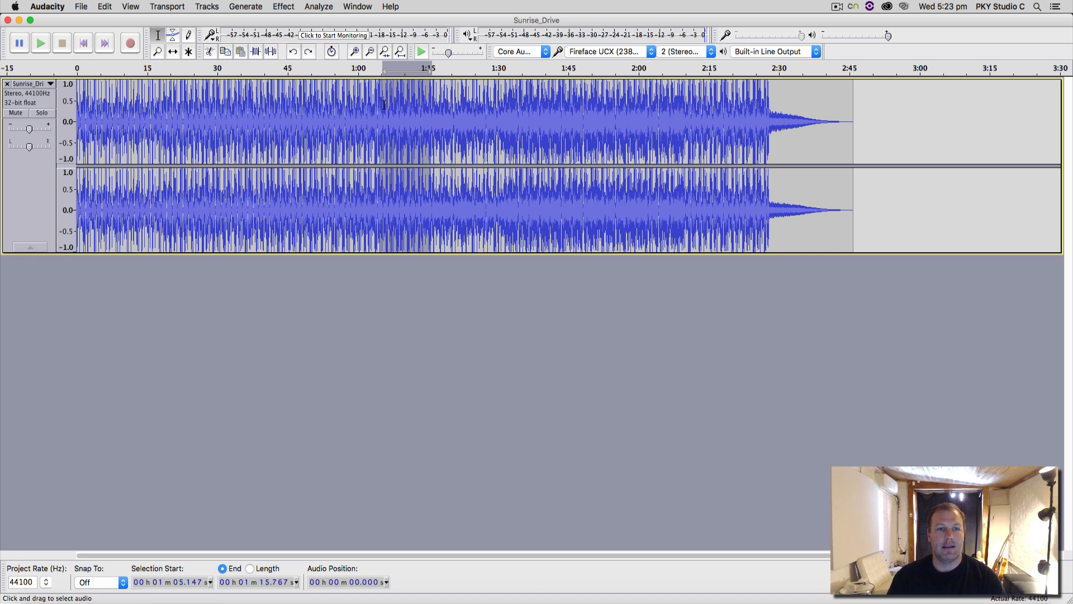
# - Select and audition the stretch of the song from about 1:00 to 1:17
pyautogui.click(283, 6)
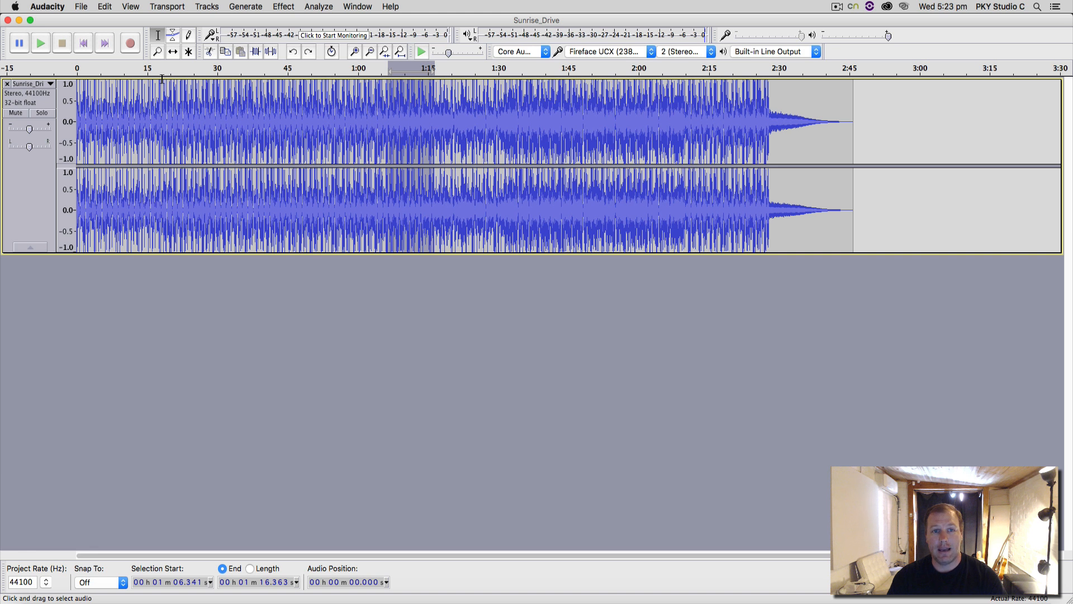
pyautogui.click(40, 43)
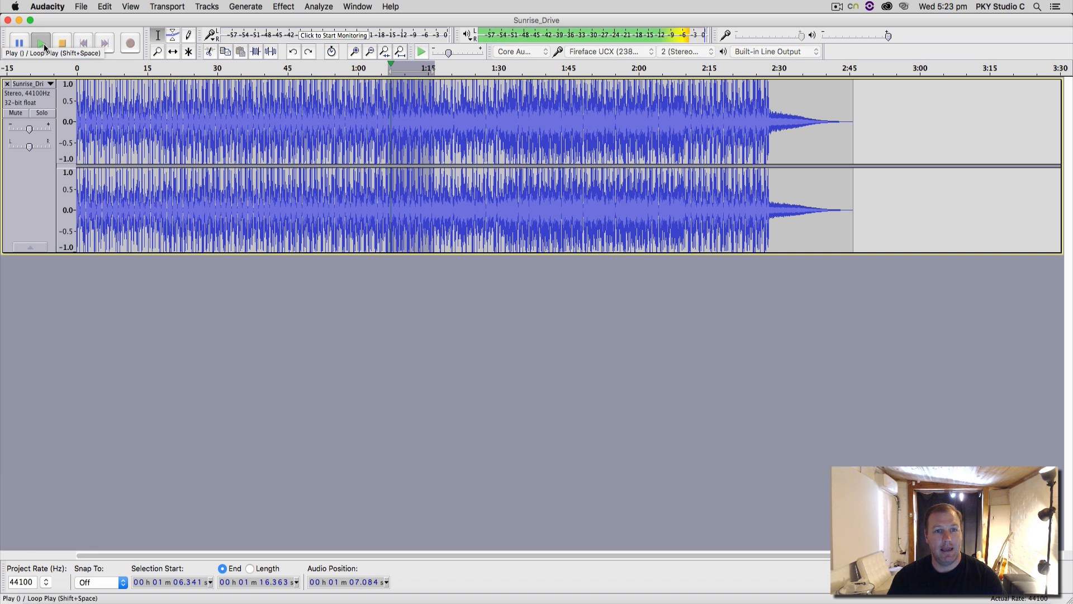
pyautogui.click(41, 43)
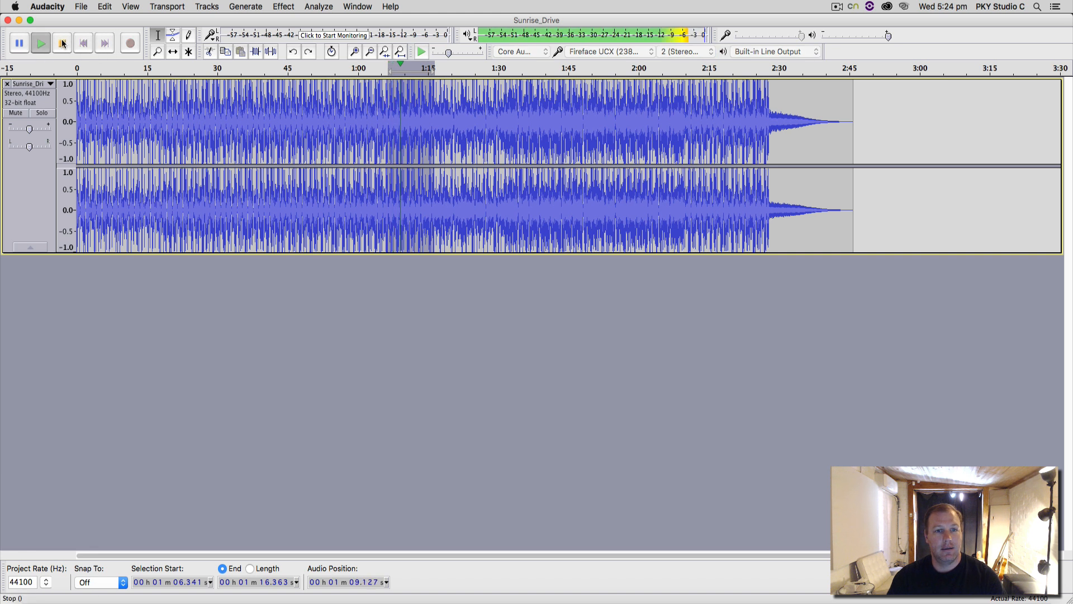
pyautogui.click(61, 42)
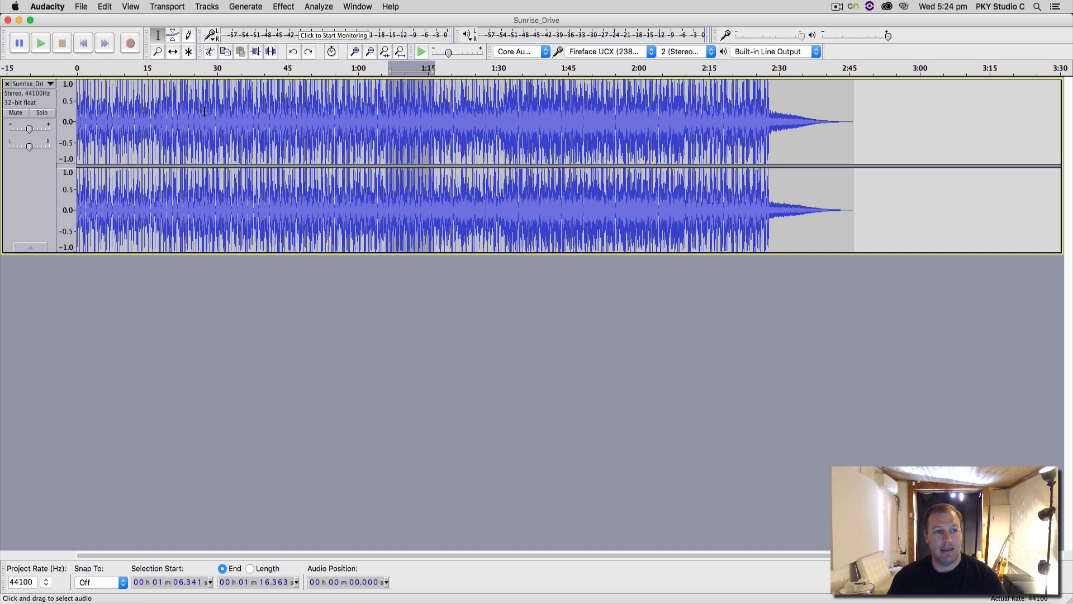
pyautogui.click(40, 43)
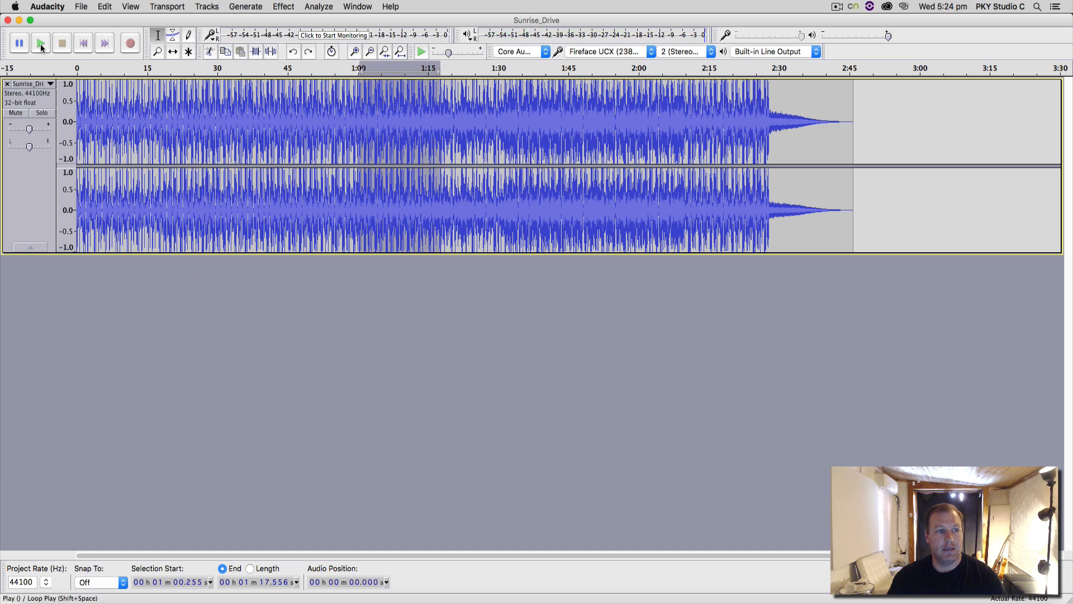
pyautogui.click(283, 6)
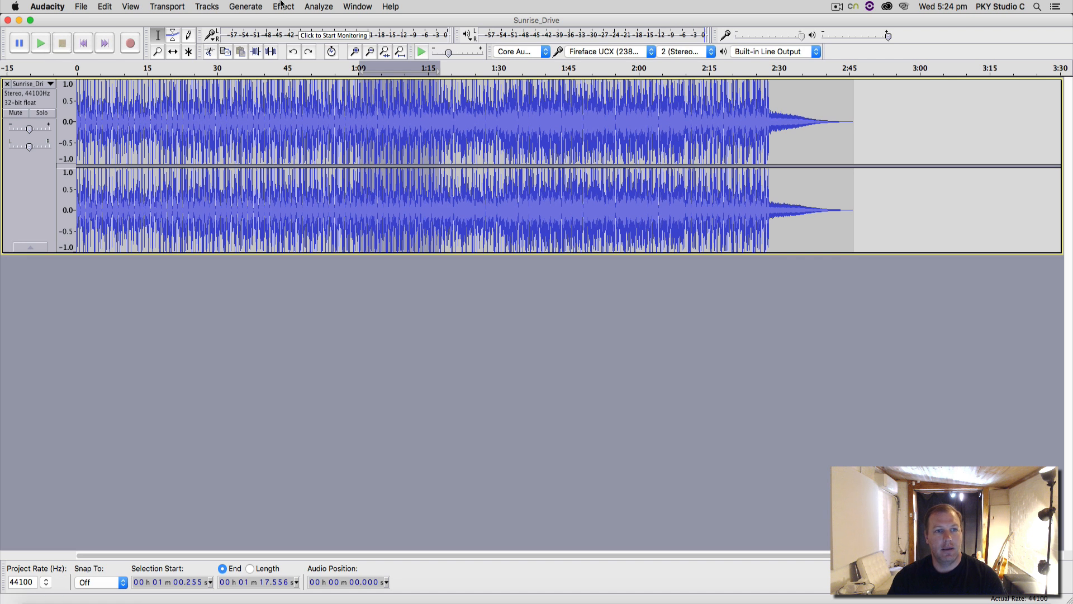
# - Bring up the Reverb effect for that selection and preview its sound
pyautogui.click(283, 7)
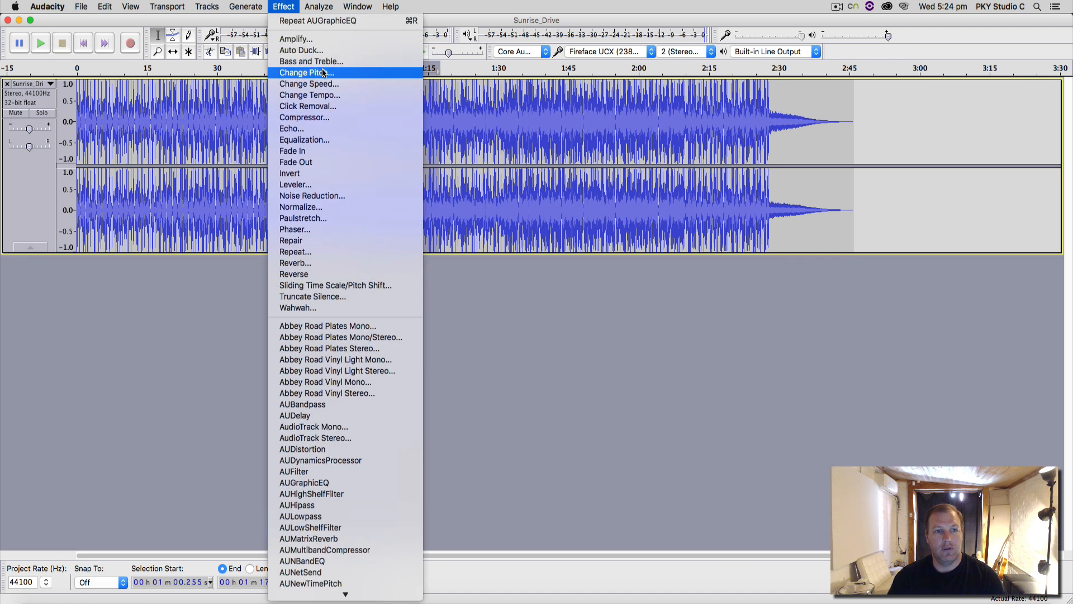
pyautogui.moveTo(309, 60)
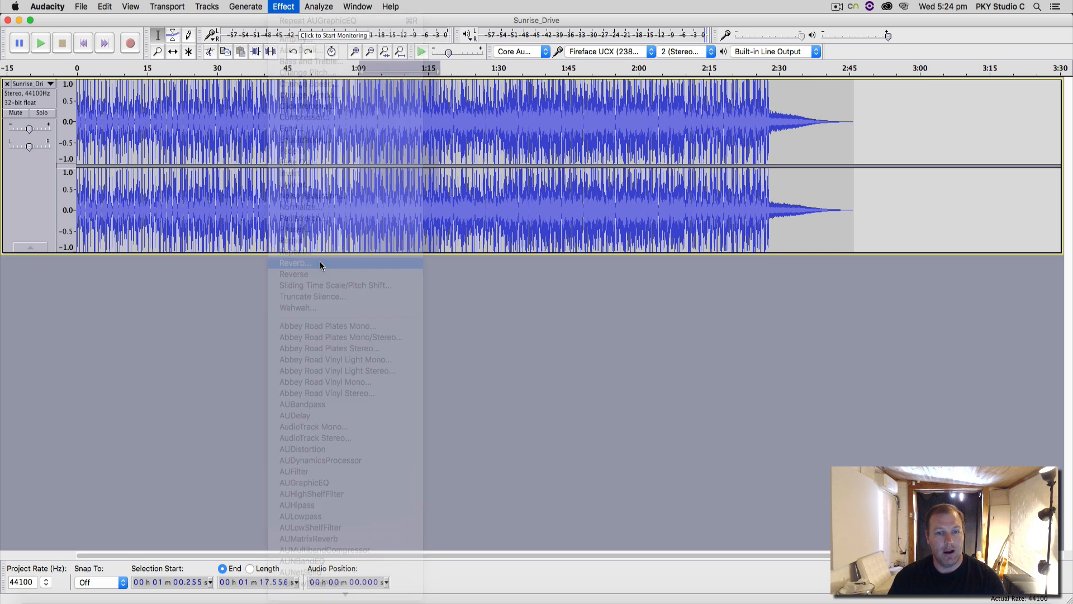
pyautogui.click(294, 263)
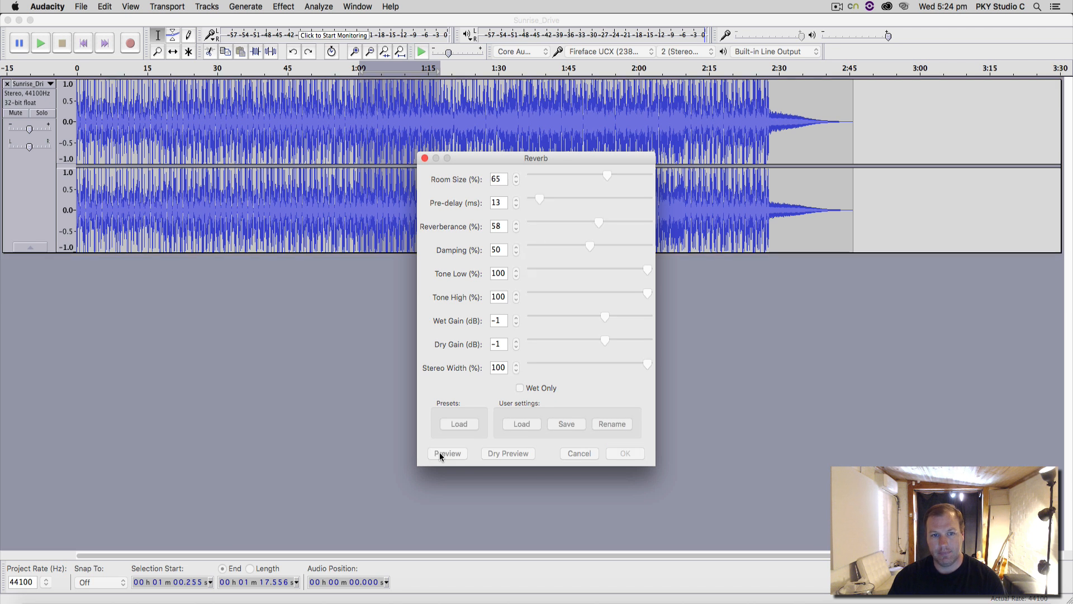
pyautogui.click(447, 453)
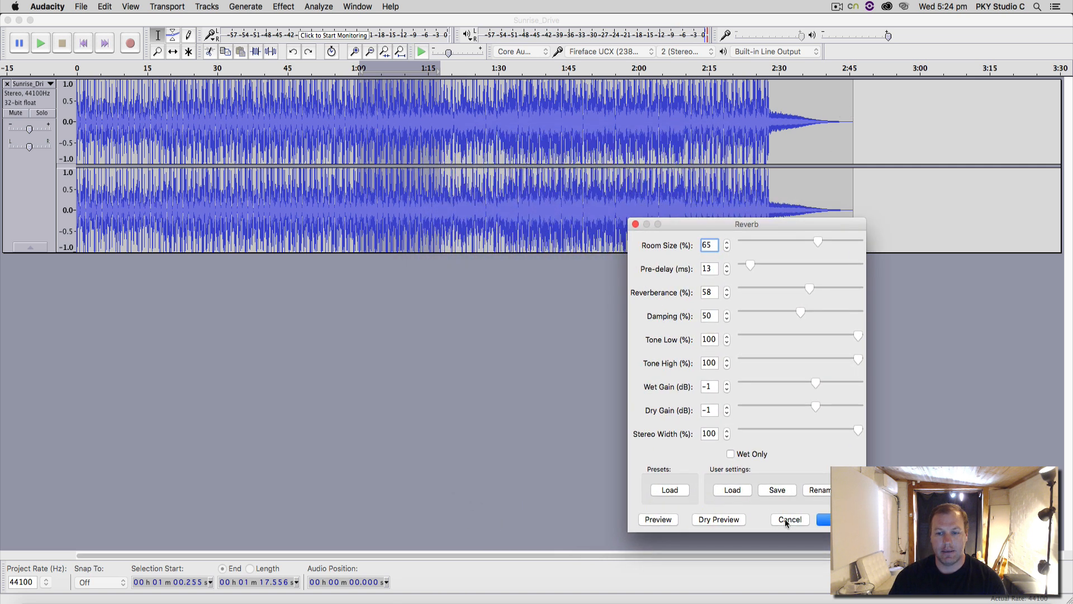
# - Discard the trial, select the whole Sunrise_Drive song and apply Reverb with 65% room size
pyautogui.click(788, 519)
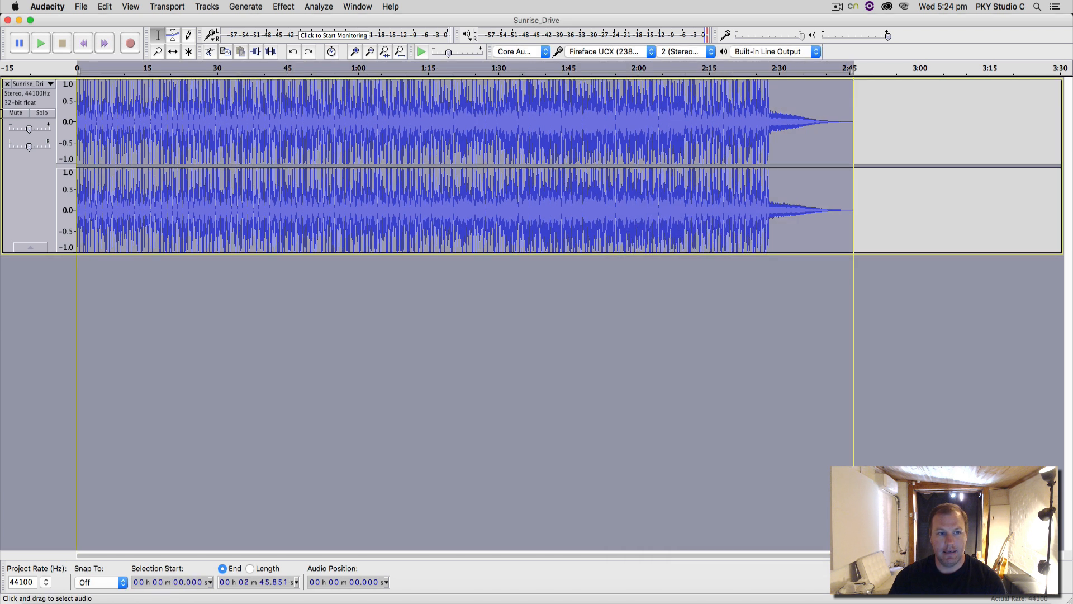
pyautogui.click(245, 6)
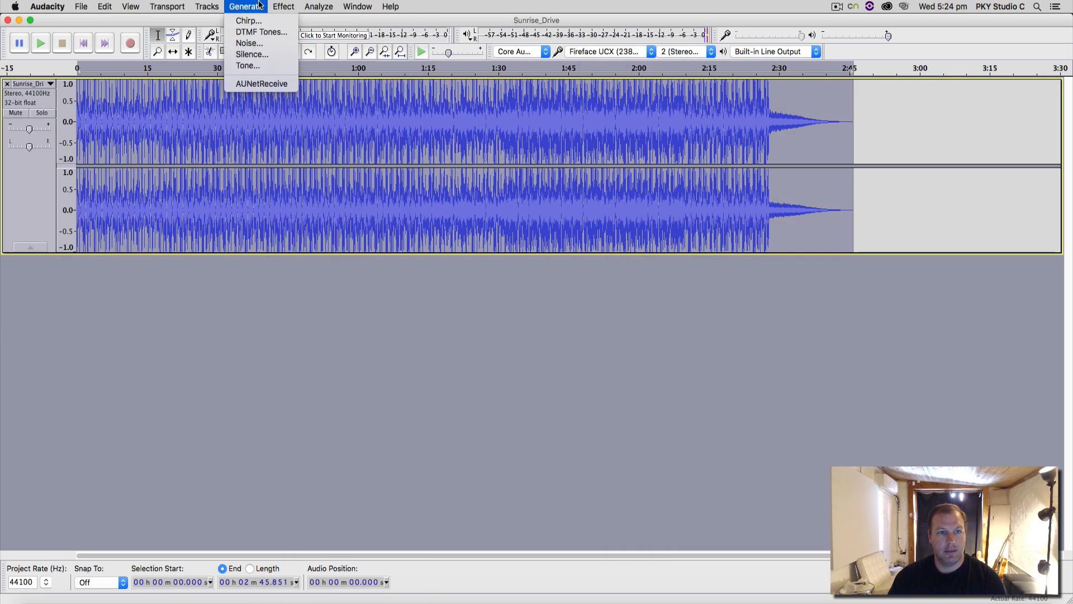
pyautogui.click(283, 7)
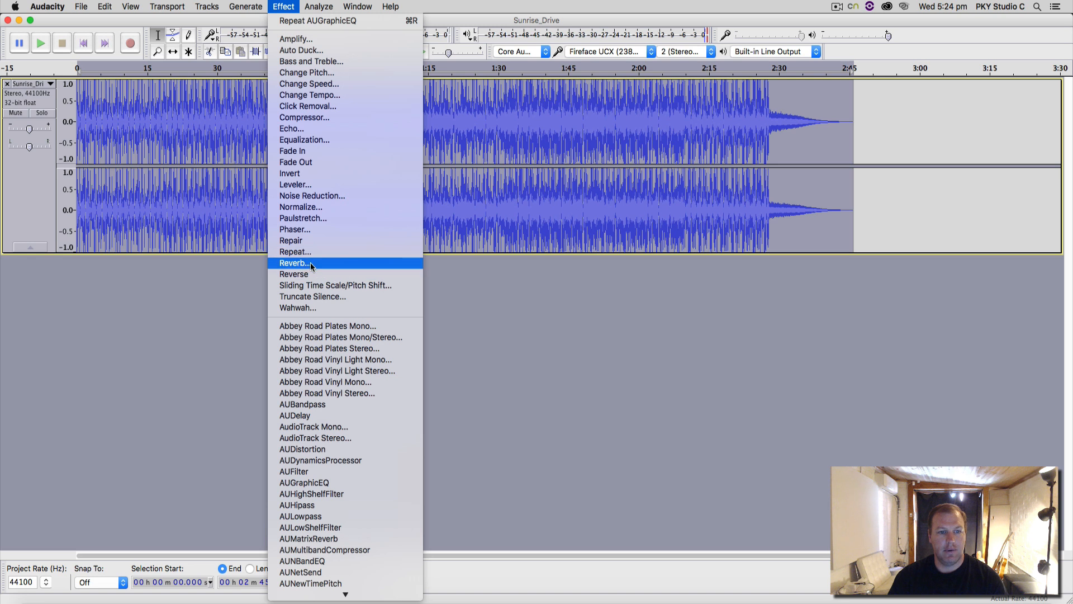
pyautogui.click(294, 263)
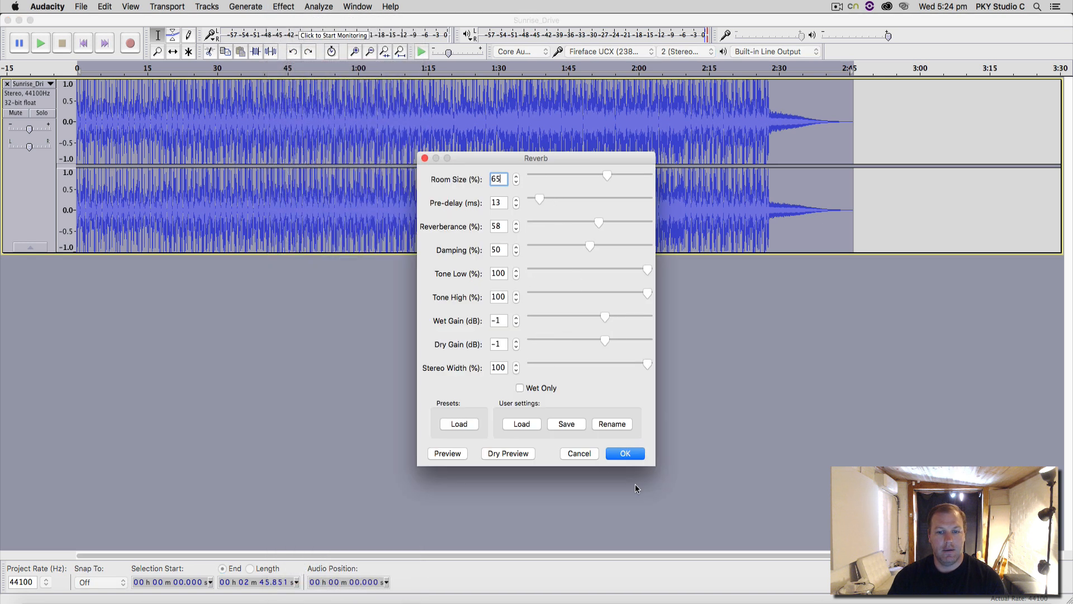
pyautogui.click(624, 453)
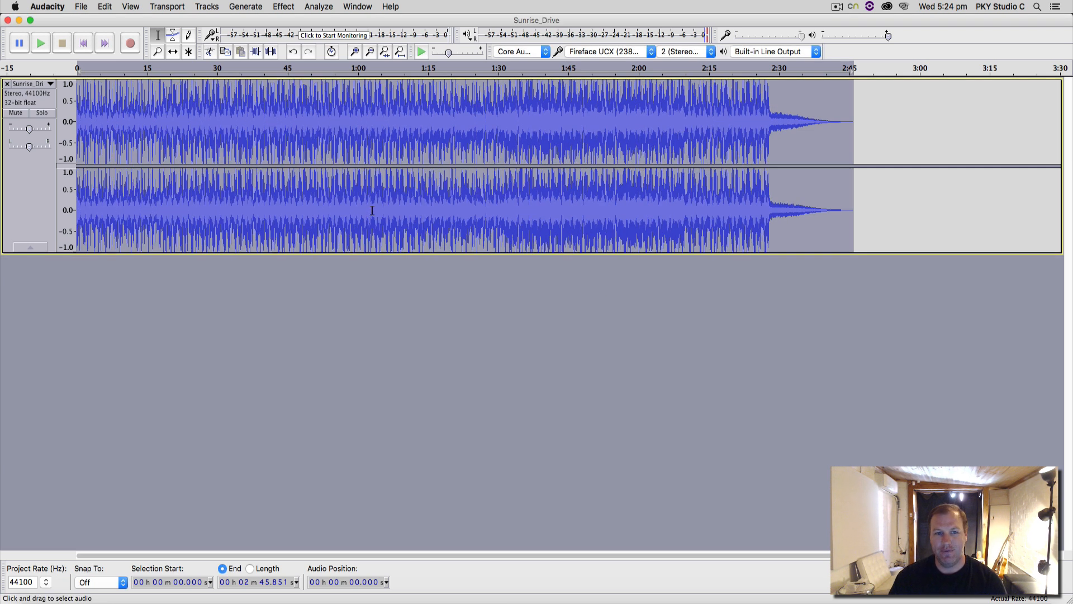
pyautogui.click(104, 6)
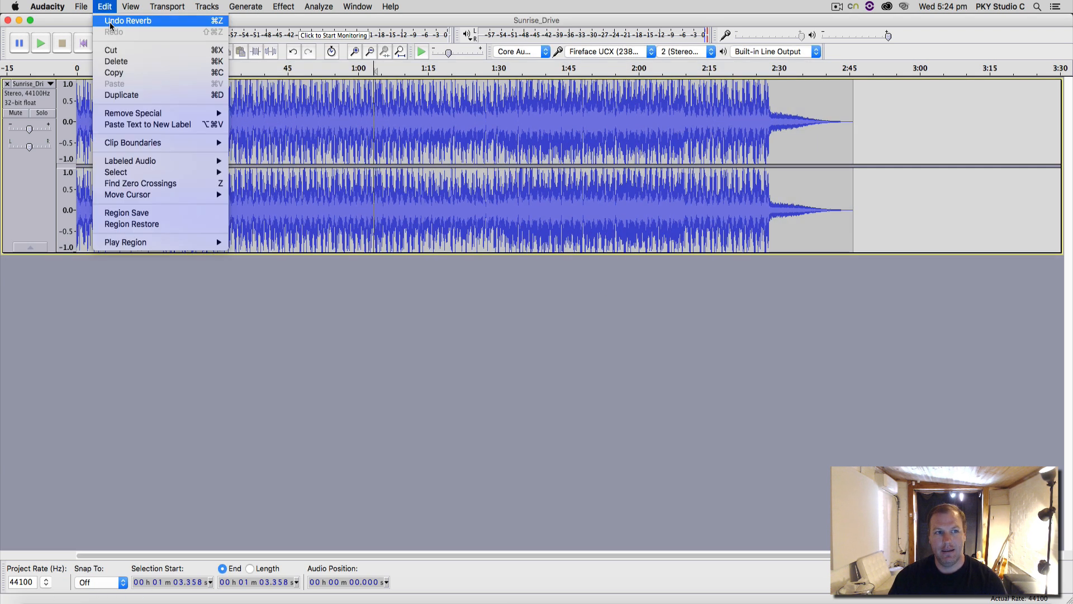
pyautogui.click(128, 20)
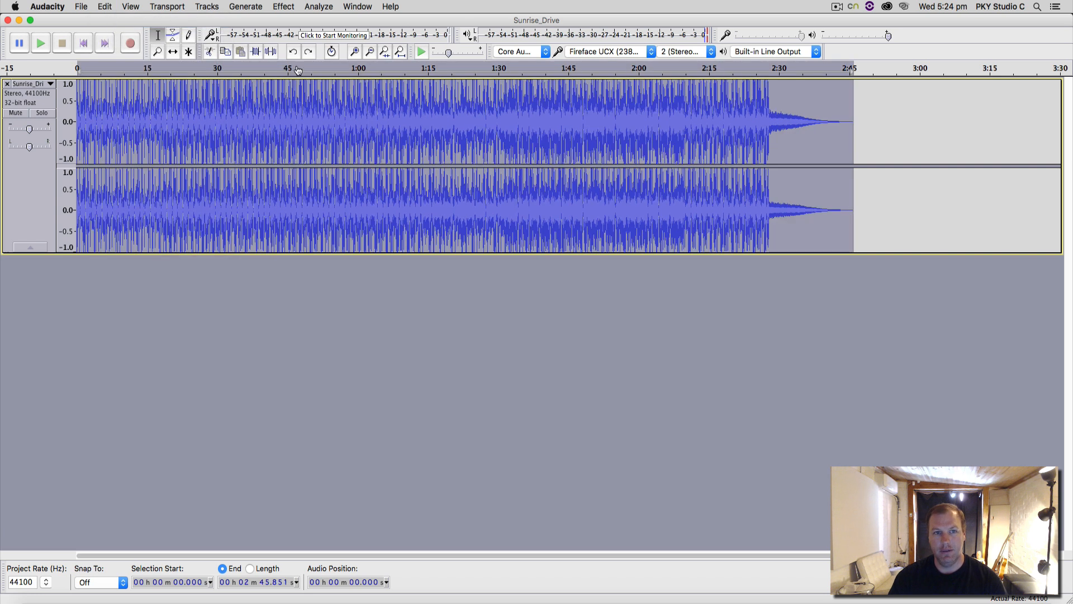
pyautogui.click(317, 6)
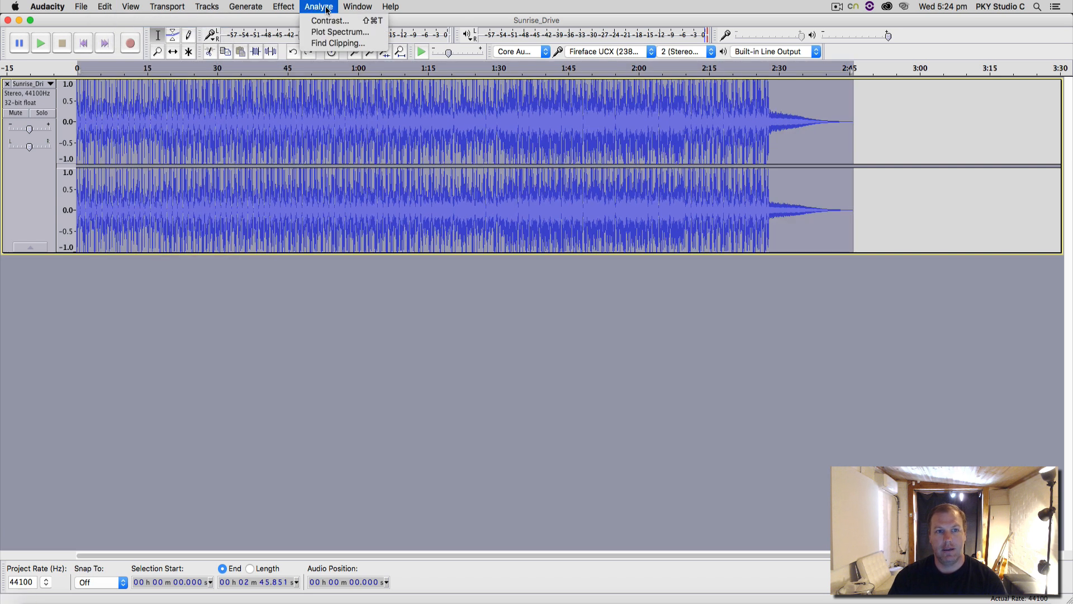
pyautogui.click(282, 7)
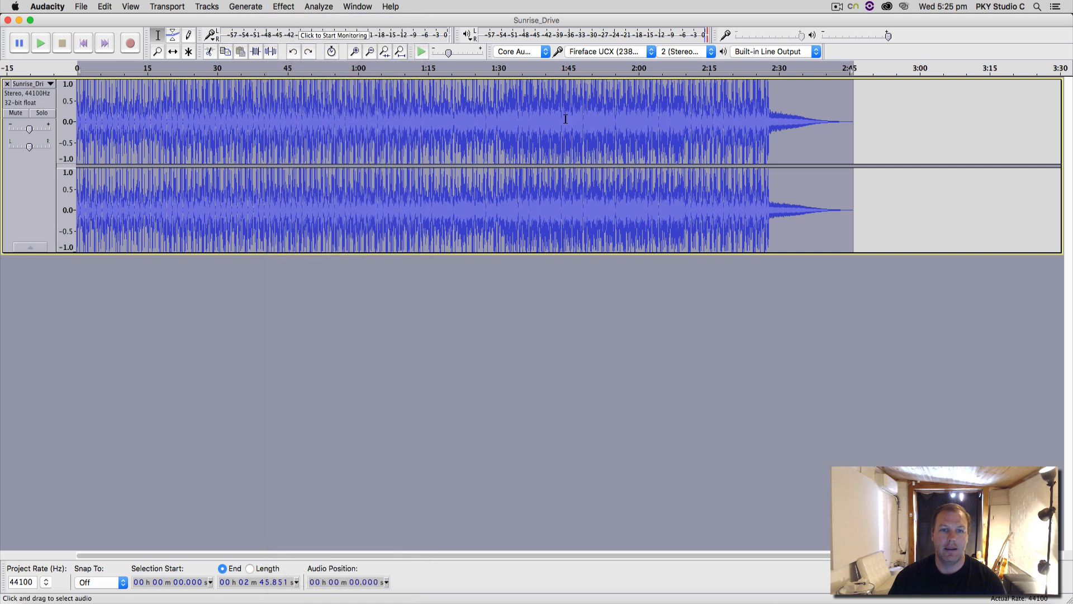
pyautogui.click(146, 119)
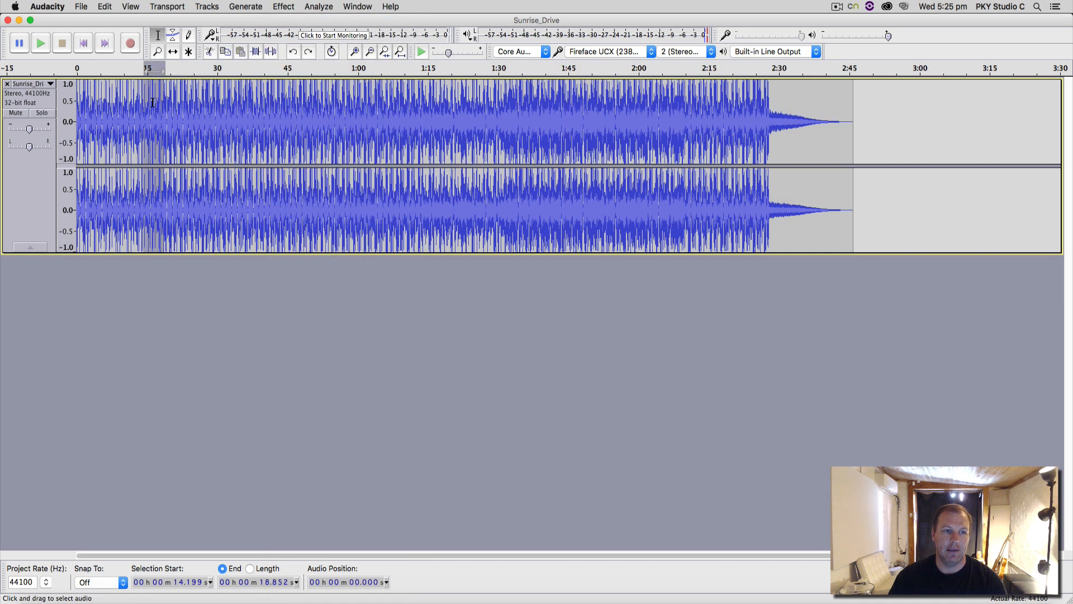
pyautogui.click(283, 7)
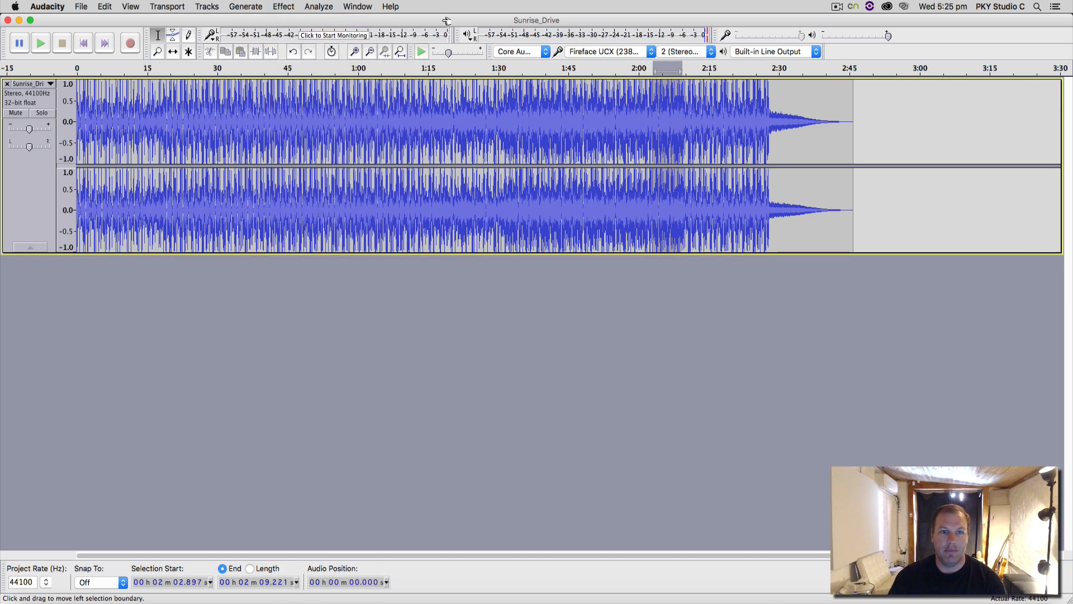
pyautogui.click(283, 7)
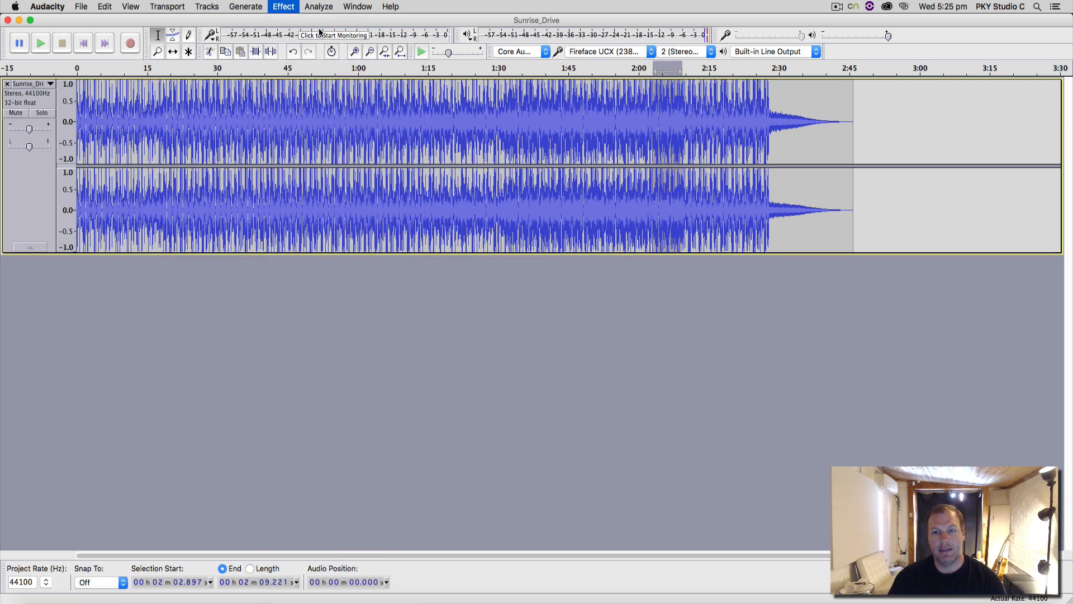
pyautogui.click(104, 7)
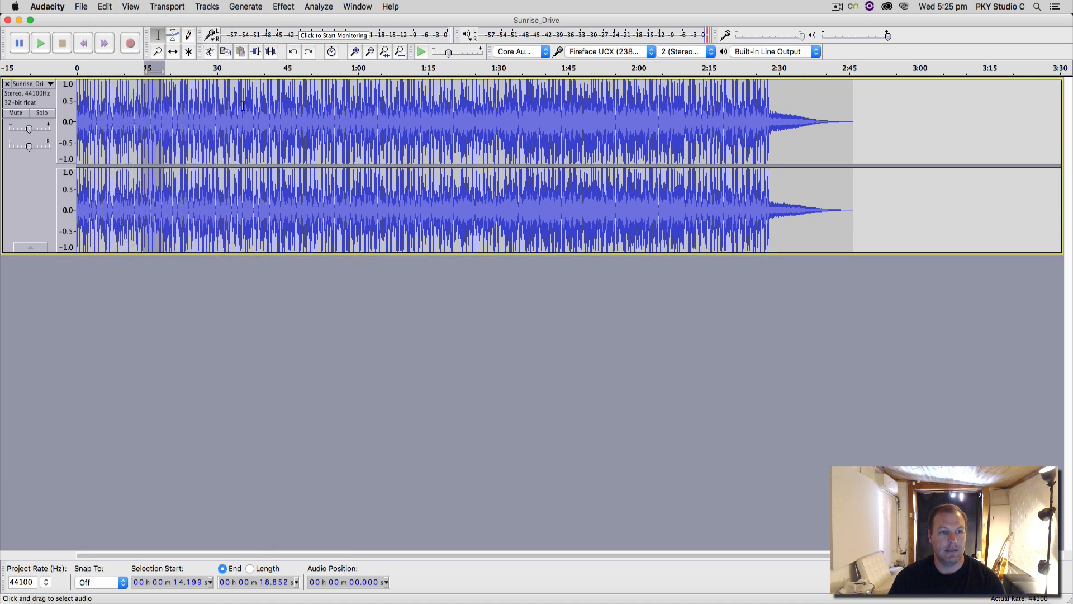
pyautogui.click(245, 123)
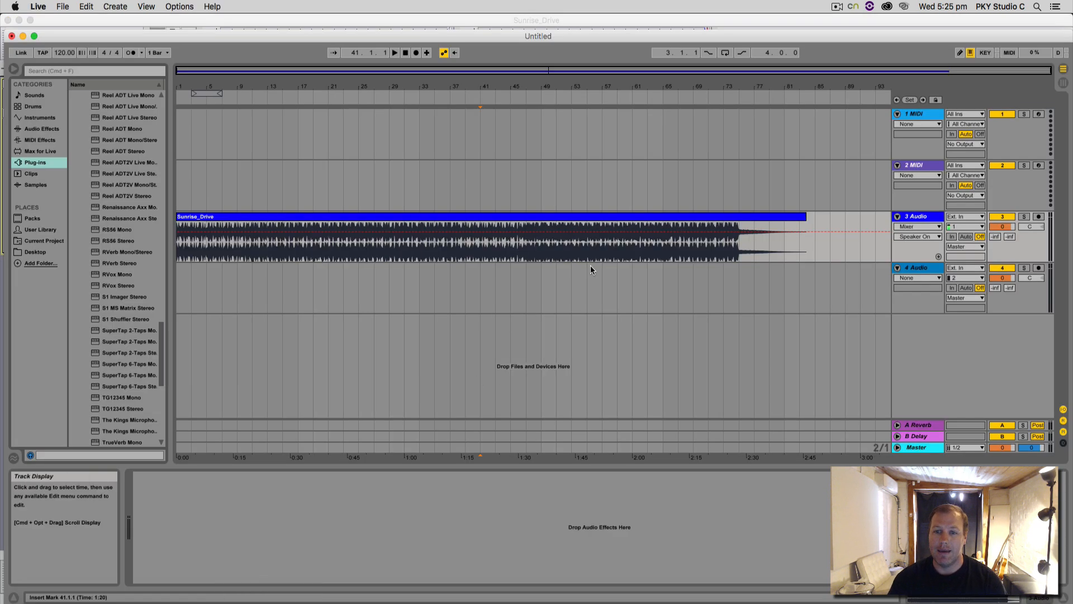
pyautogui.moveTo(682, 267)
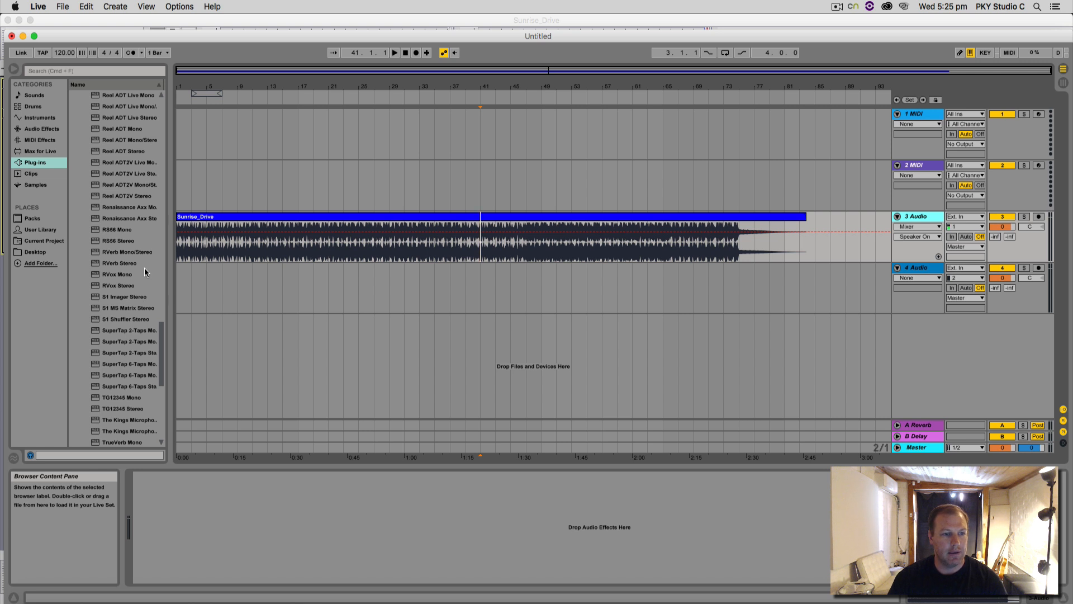
# - Pick the RVerb Stereo reverb from Live's Plug-ins browser
pyautogui.click(120, 262)
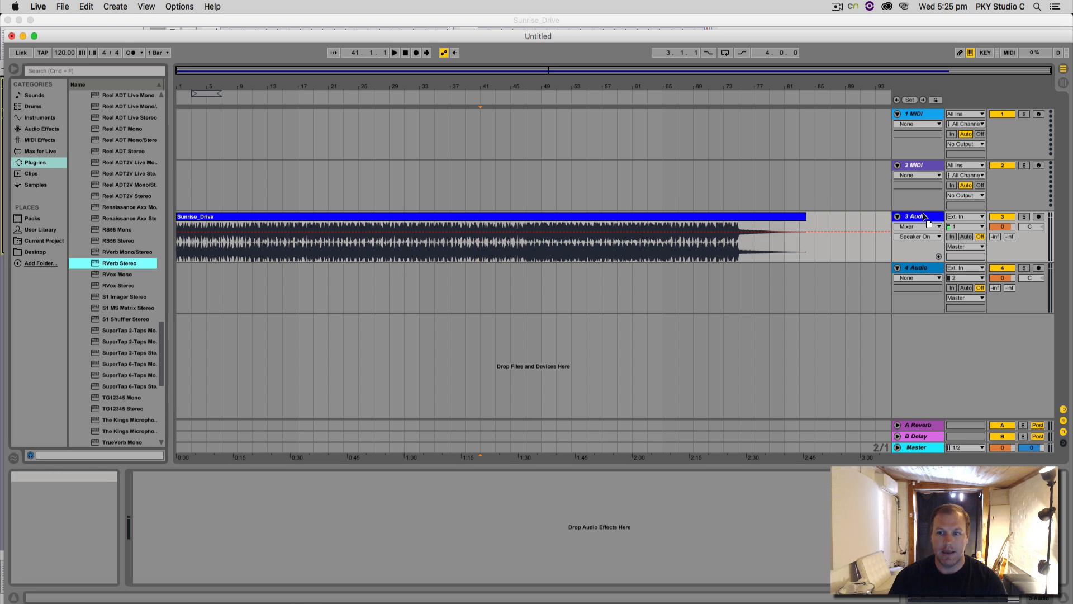
# - Load RVerb Stereo onto the Sunrise_Drive track, inspect its plug-in window, then close it
pyautogui.doubleClick(116, 263)
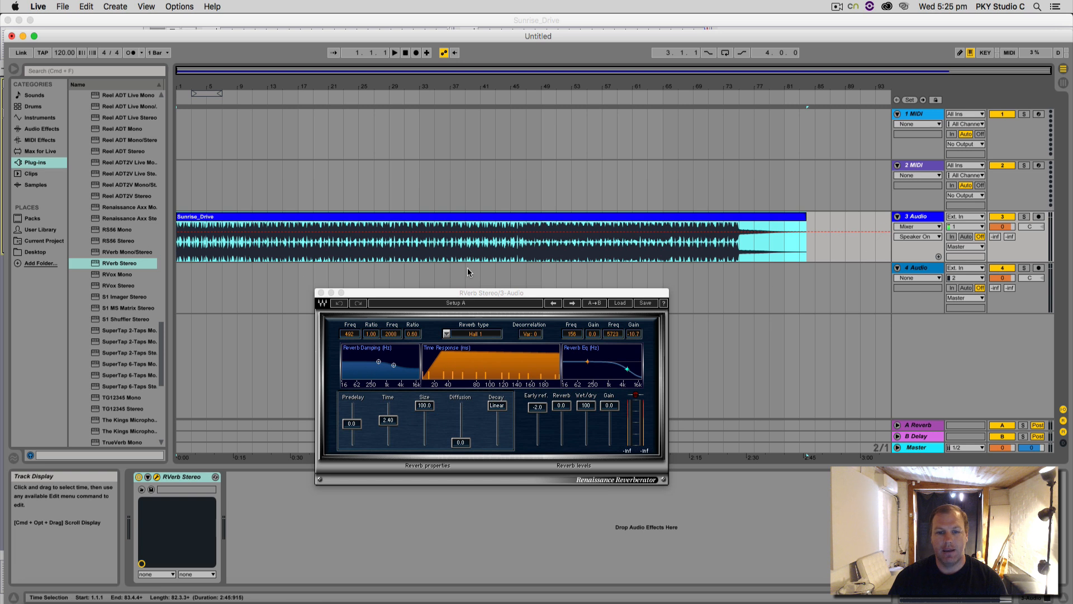
pyautogui.moveTo(471, 293); pyautogui.dragTo(479, 269)
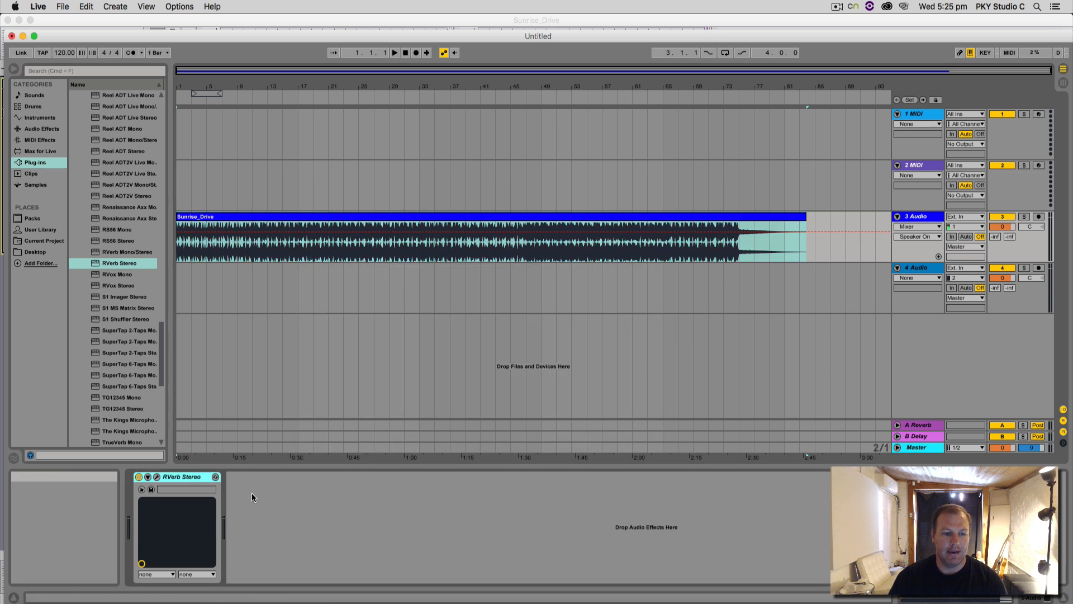
pyautogui.click(917, 448)
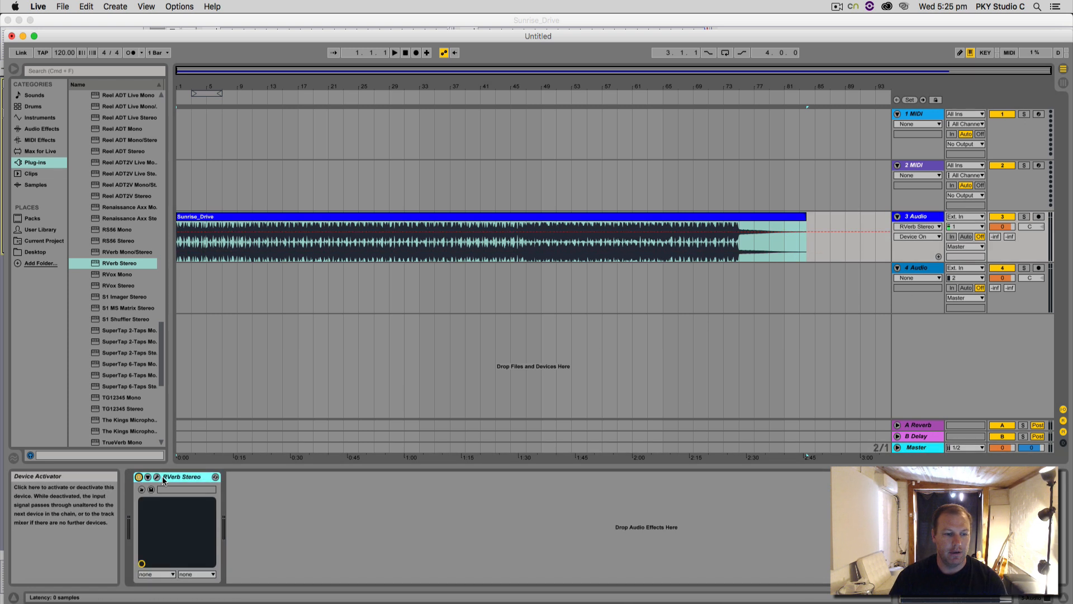
pyautogui.click(157, 476)
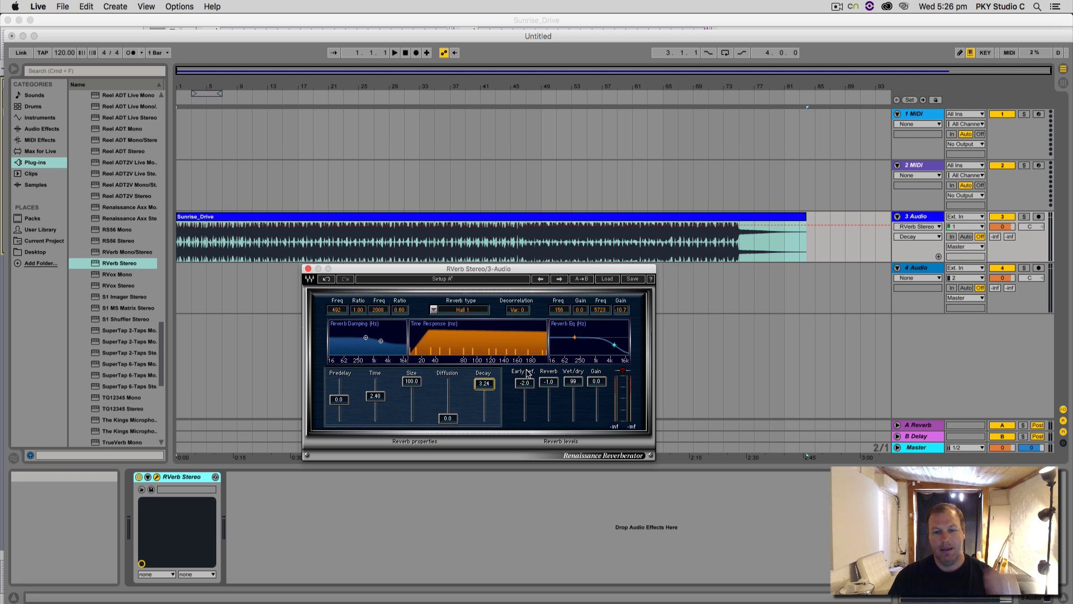
pyautogui.moveTo(384, 322)
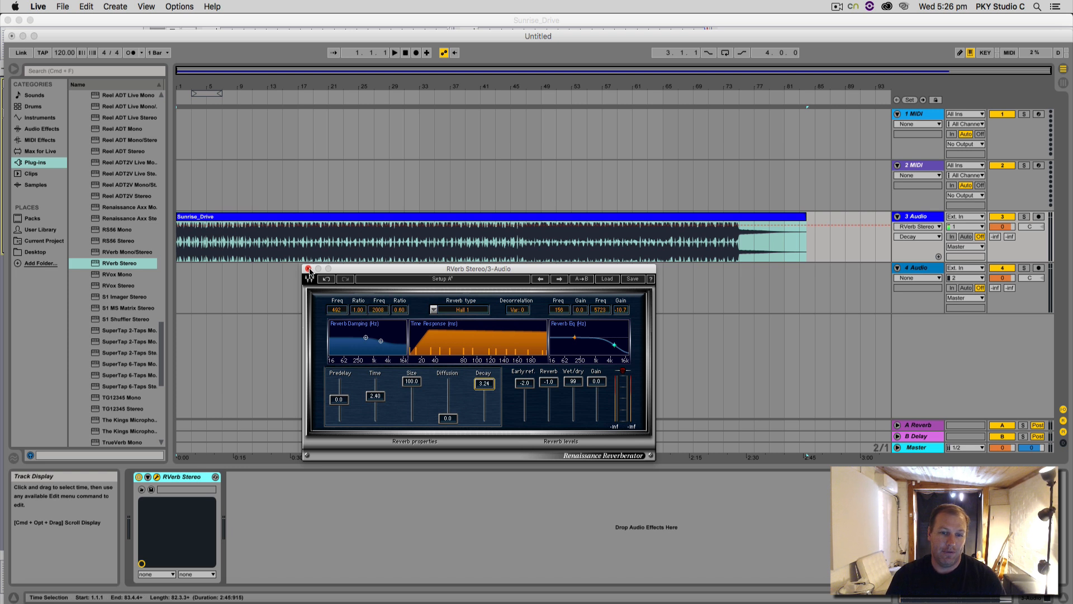
pyautogui.click(308, 268)
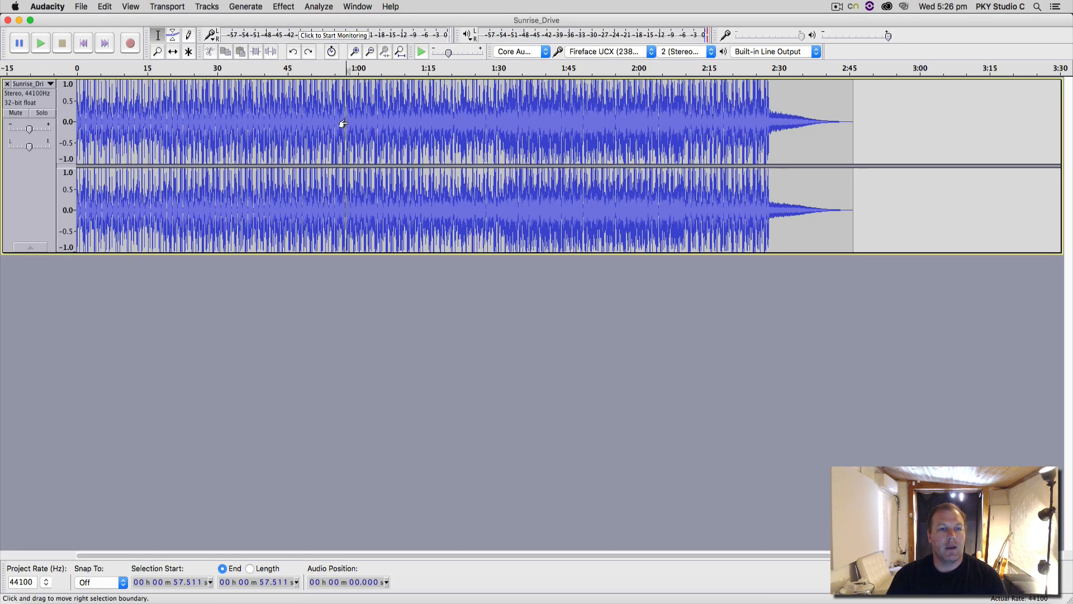
pyautogui.moveTo(842, 110)
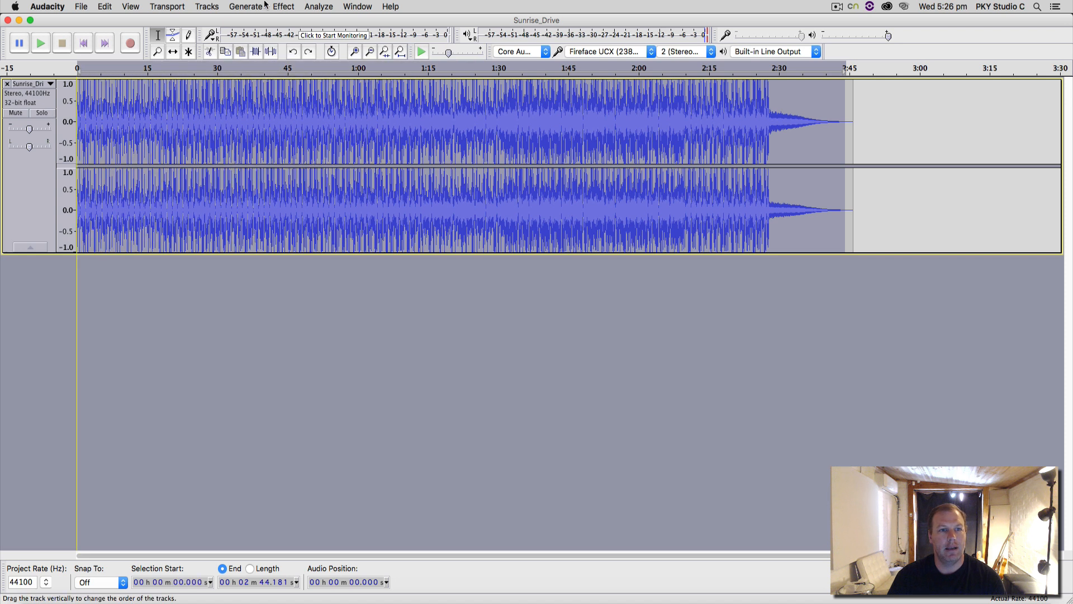
# - Bring up the Waves L2 Stereo limiter from the effects list for the whole track
pyautogui.click(283, 7)
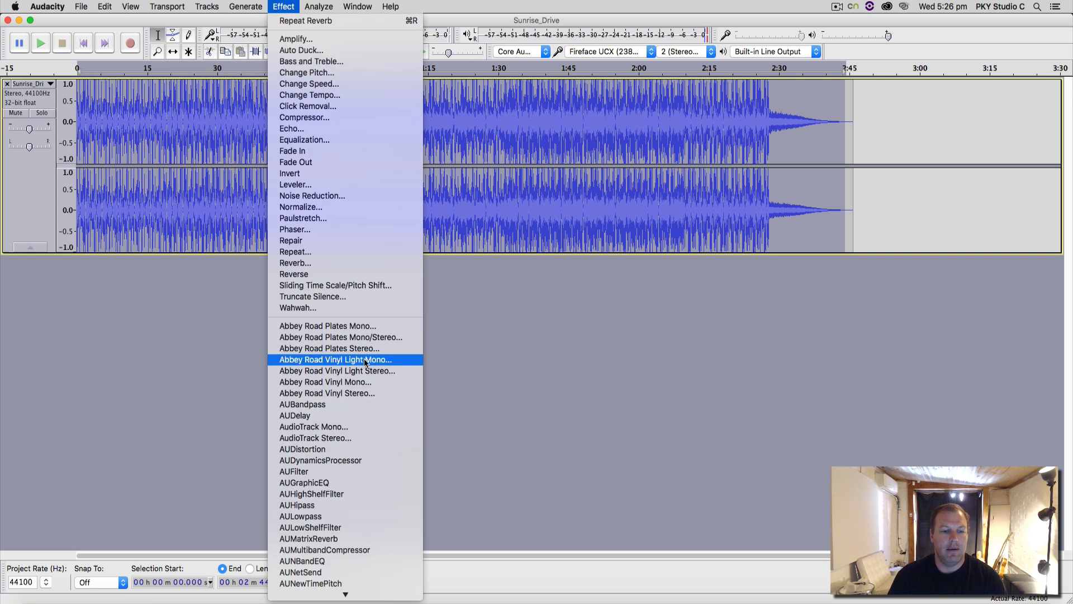
pyautogui.scroll(-3)
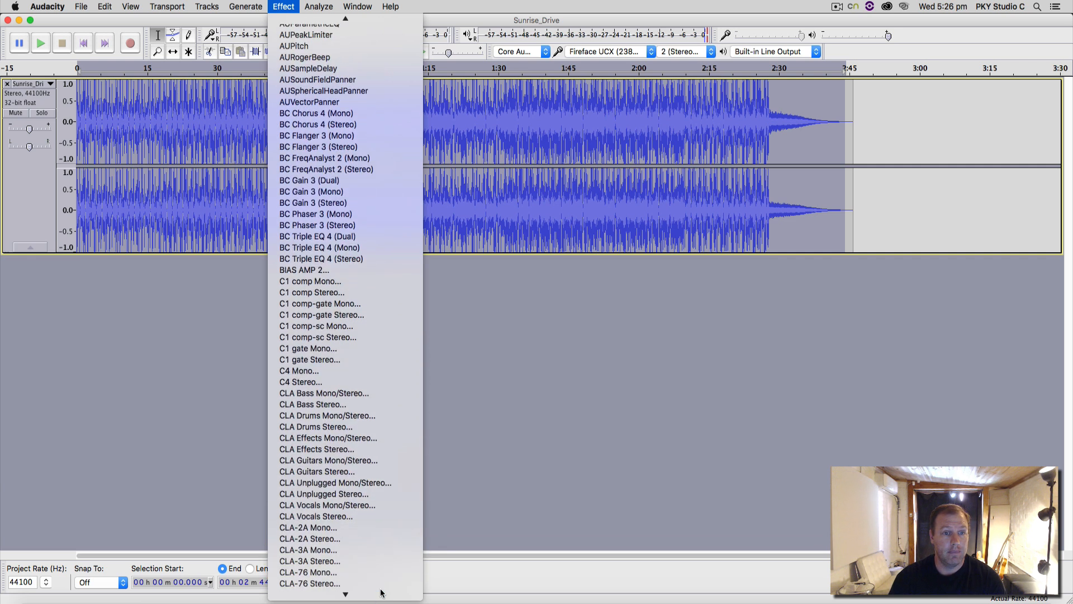
pyautogui.scroll(-3)
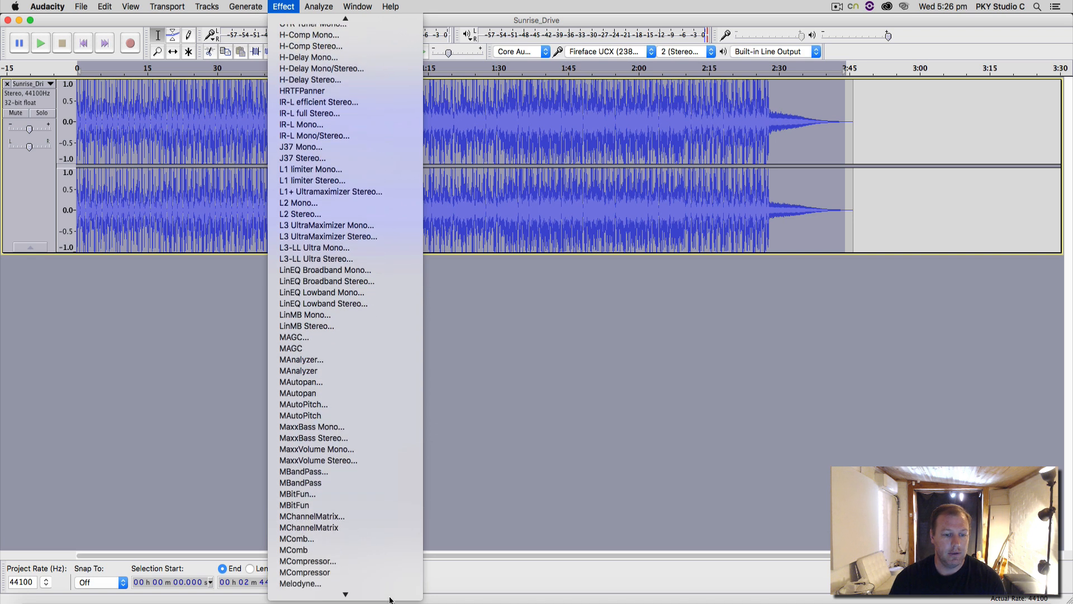
pyautogui.scroll(-3)
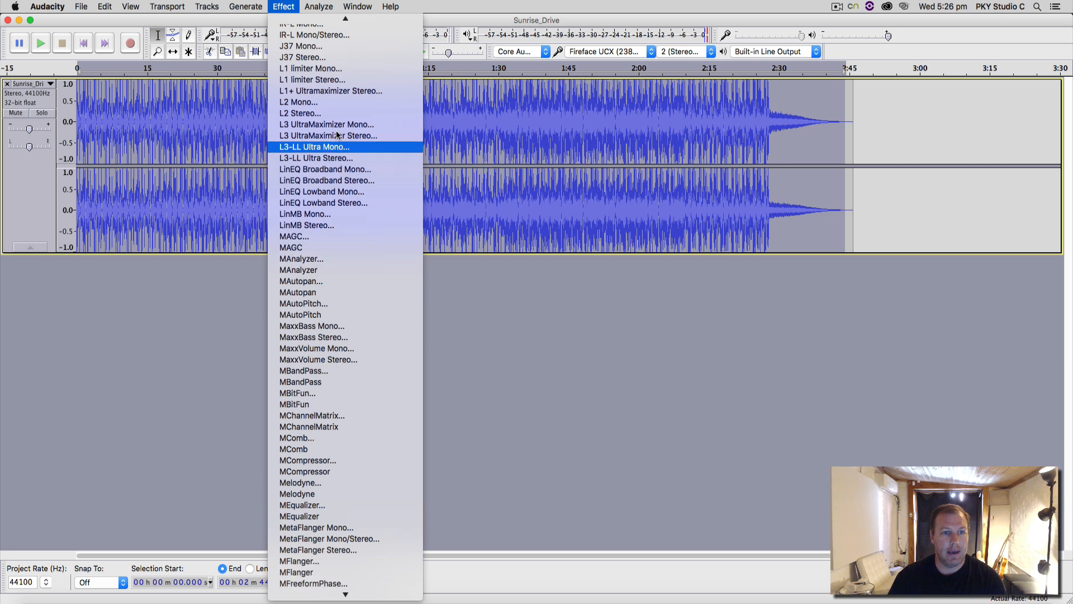
pyautogui.moveTo(327, 113)
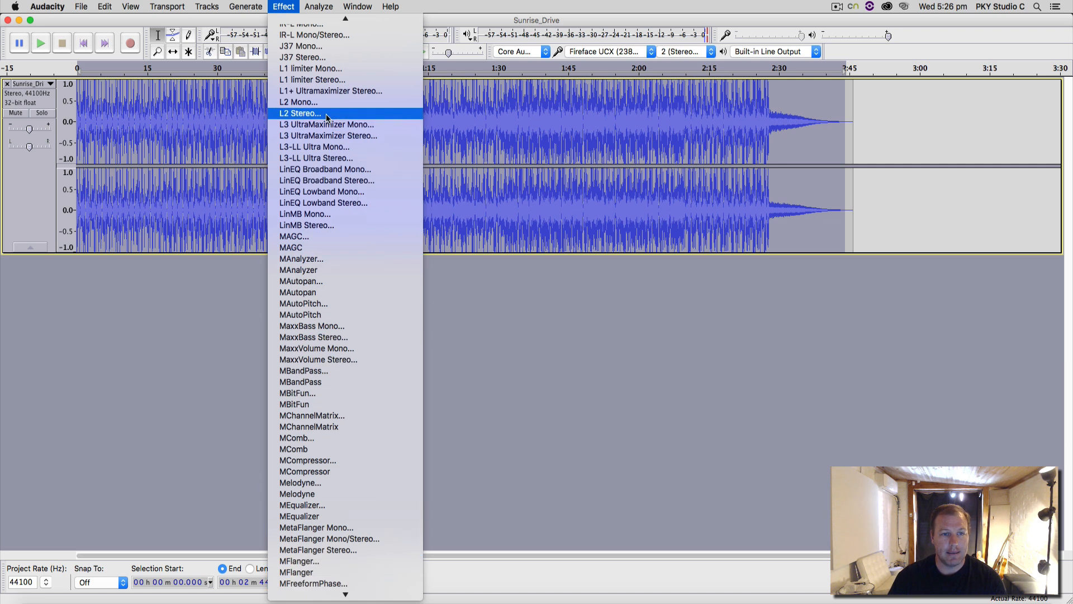
pyautogui.click(300, 113)
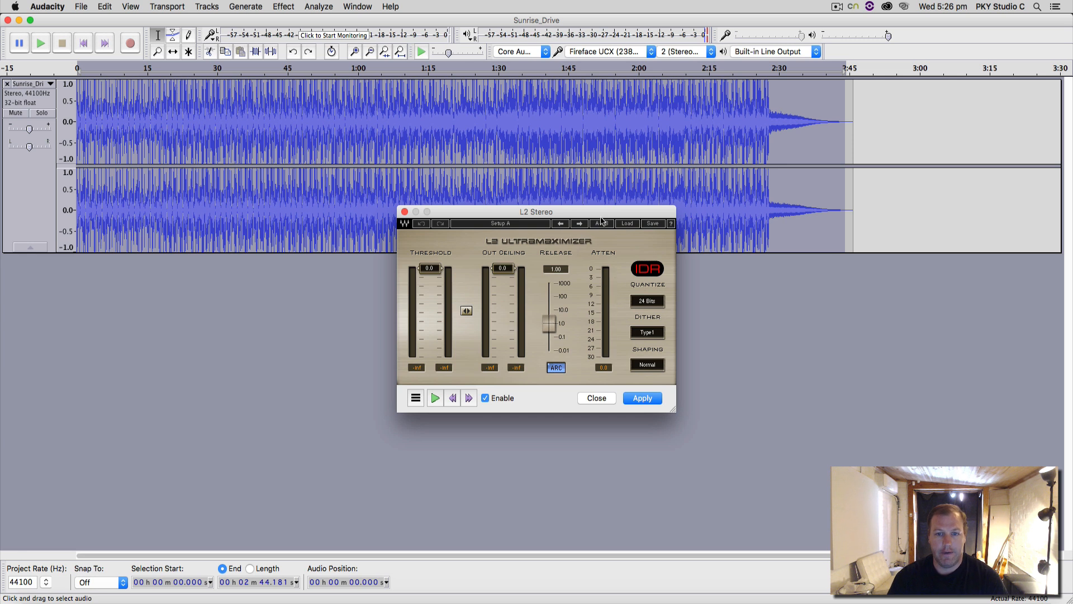
# - Lower the L2 threshold to -3.7 dB and apply the limiting to the whole song
pyautogui.moveTo(536, 211); pyautogui.dragTo(709, 261)
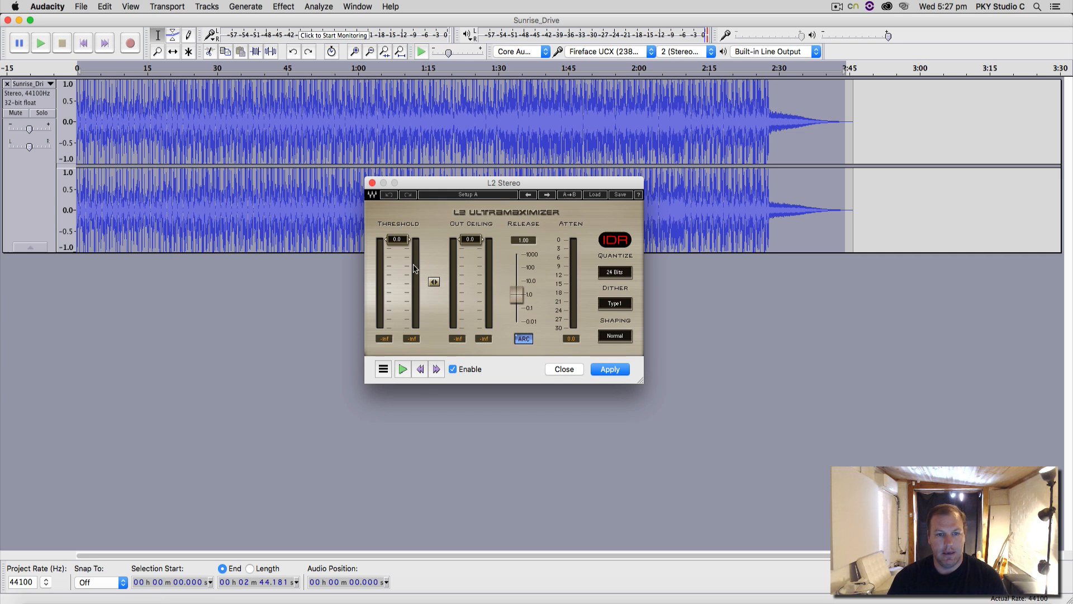
pyautogui.moveTo(397, 239); pyautogui.dragTo(397, 249)
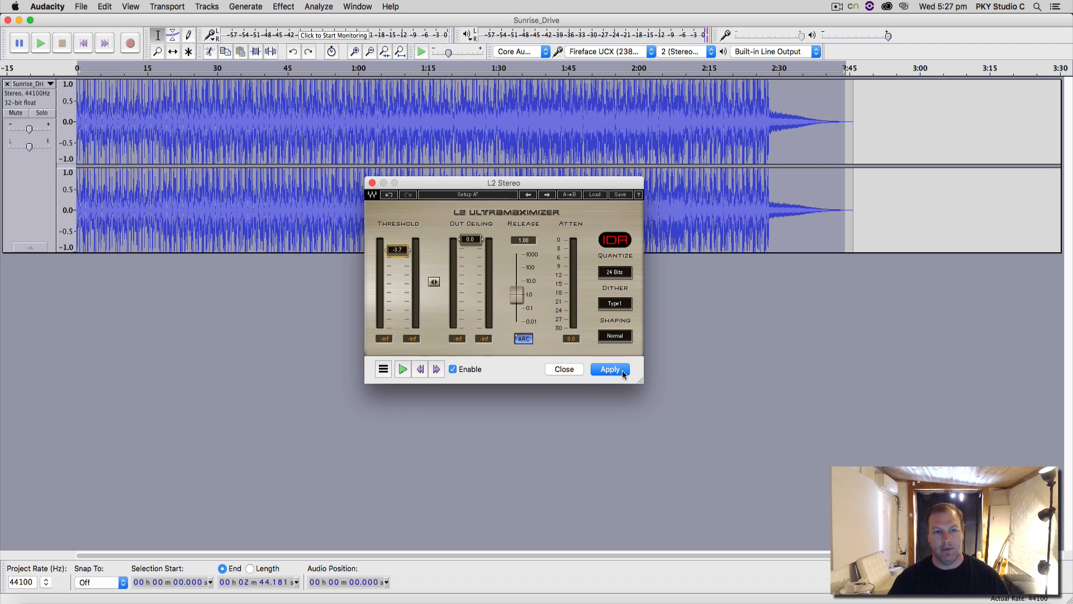
pyautogui.click(608, 369)
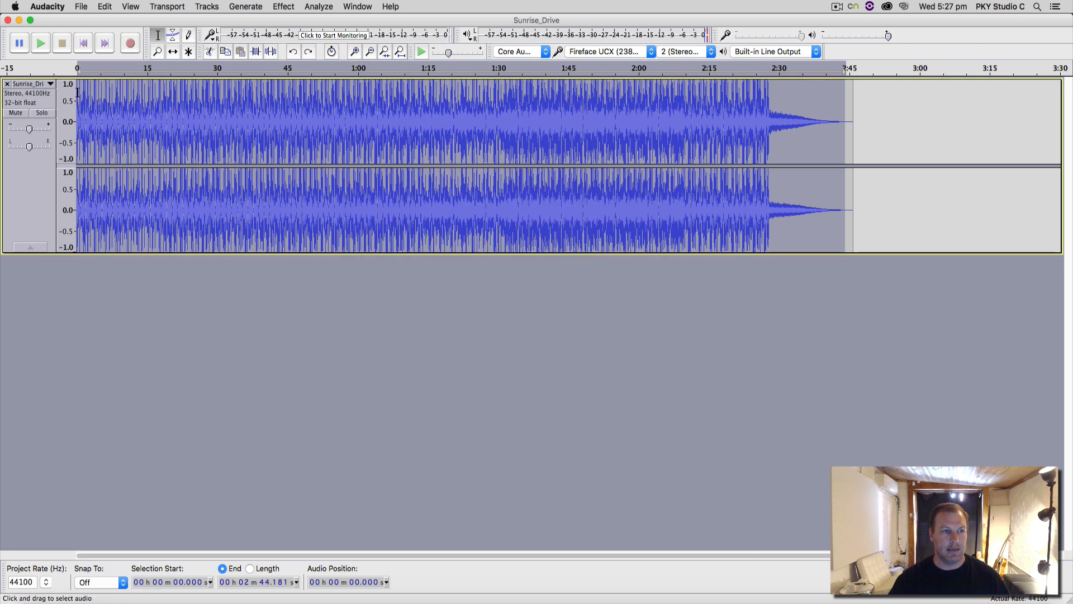
# - Run a second L2 Stereo pass at about -8.5 dB threshold, previewing then applying it
pyautogui.click(50, 84)
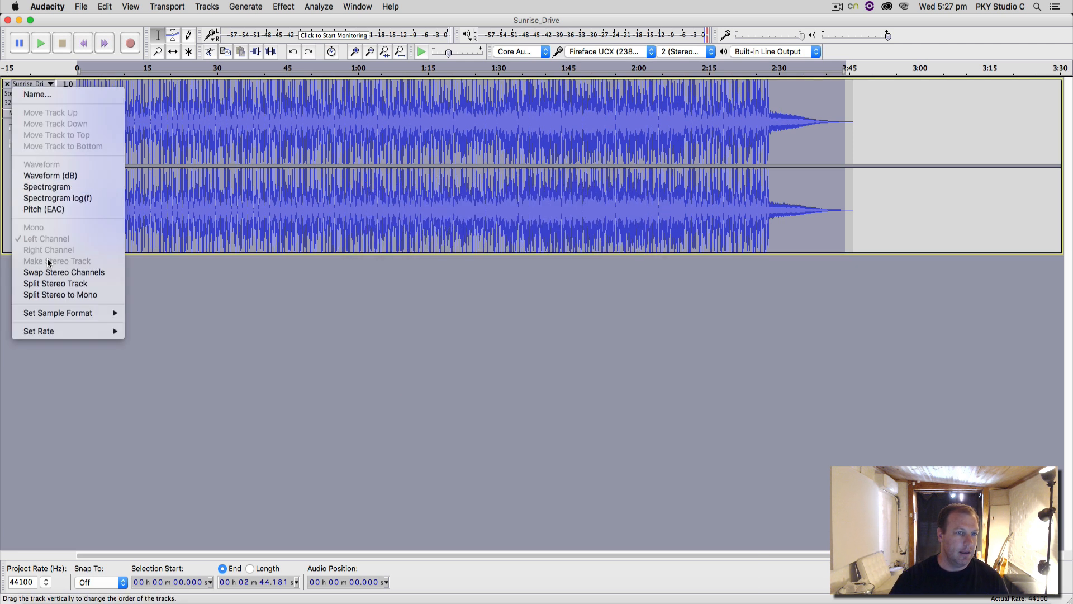
pyautogui.moveTo(38, 331)
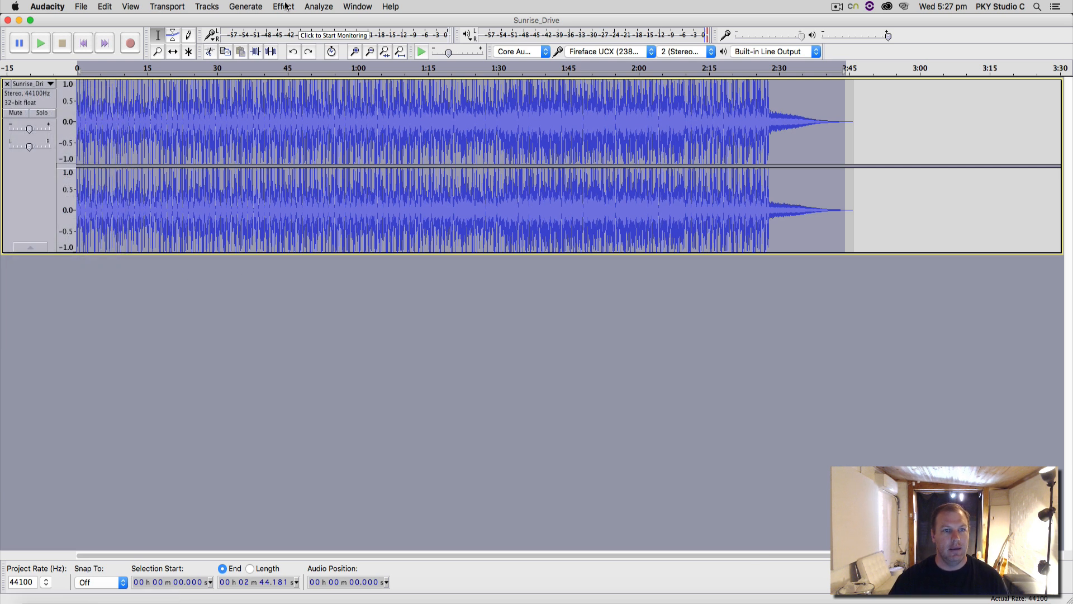
pyautogui.click(283, 7)
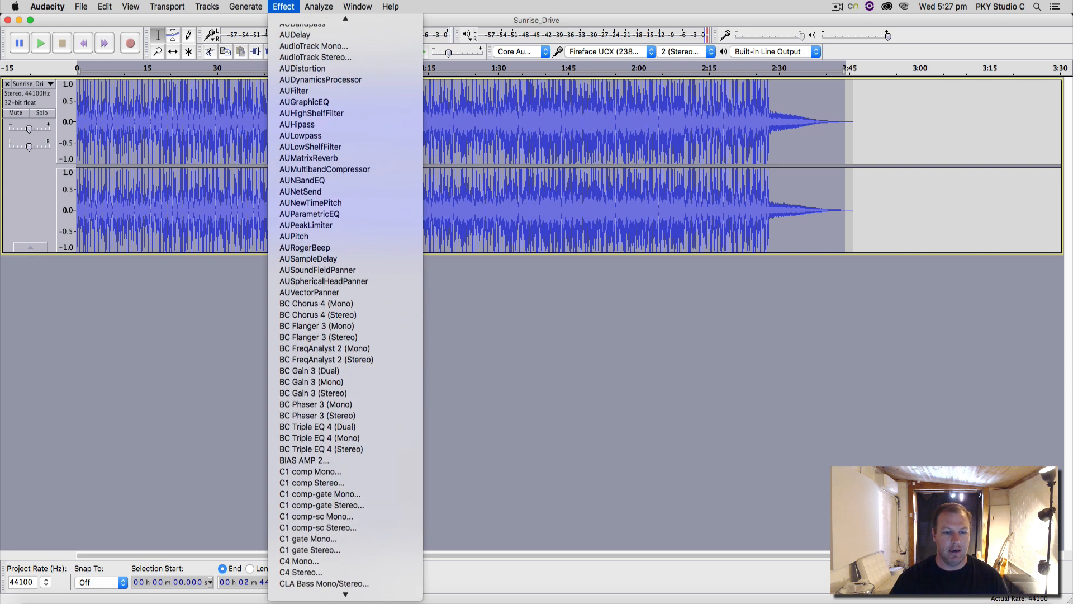
pyautogui.scroll(-3)
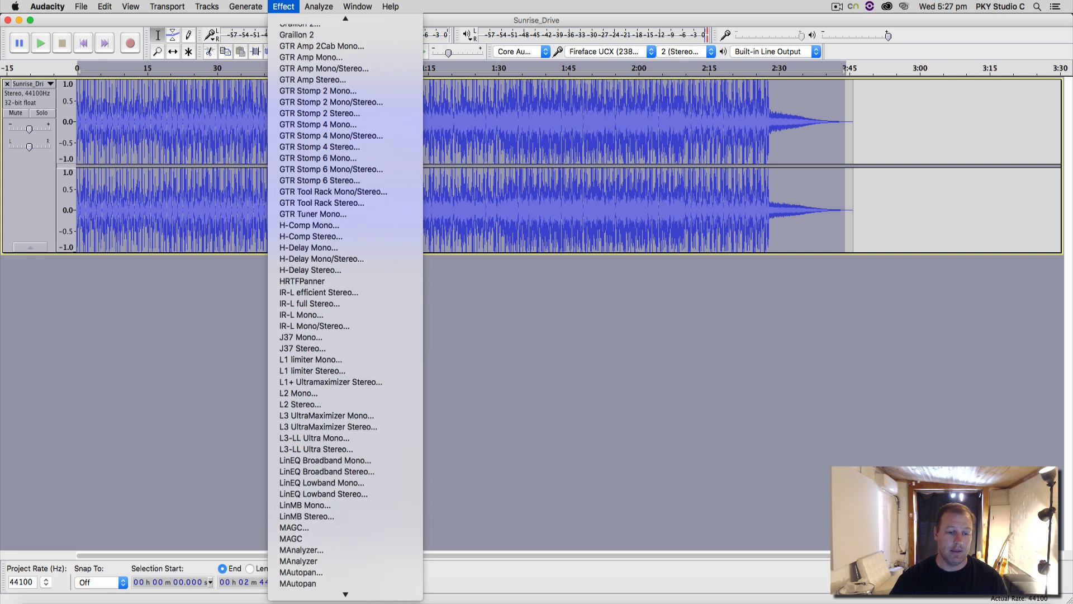
pyautogui.click(299, 404)
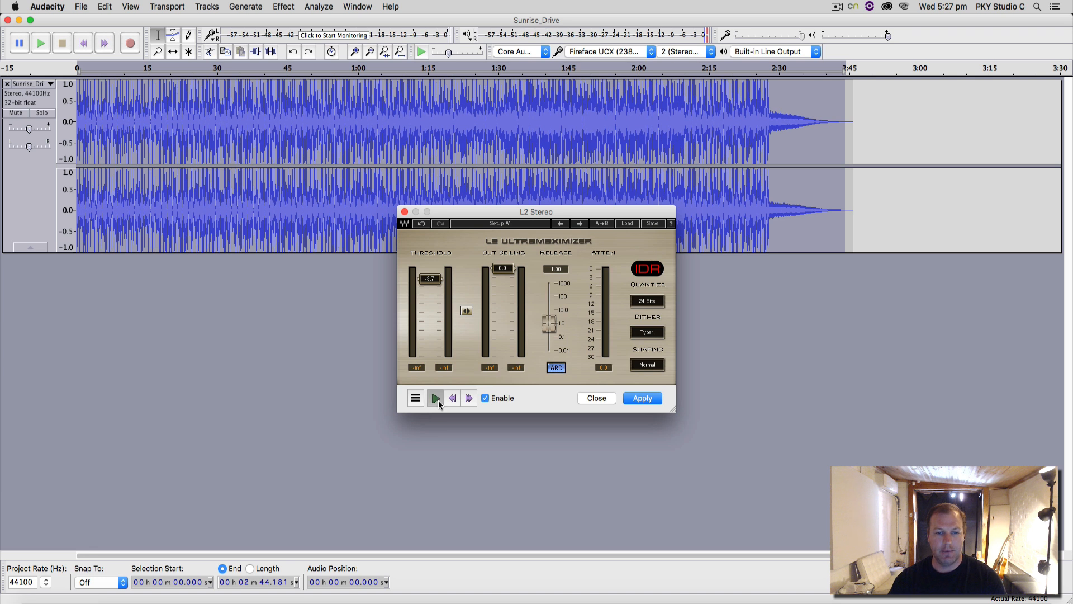
pyautogui.click(434, 398)
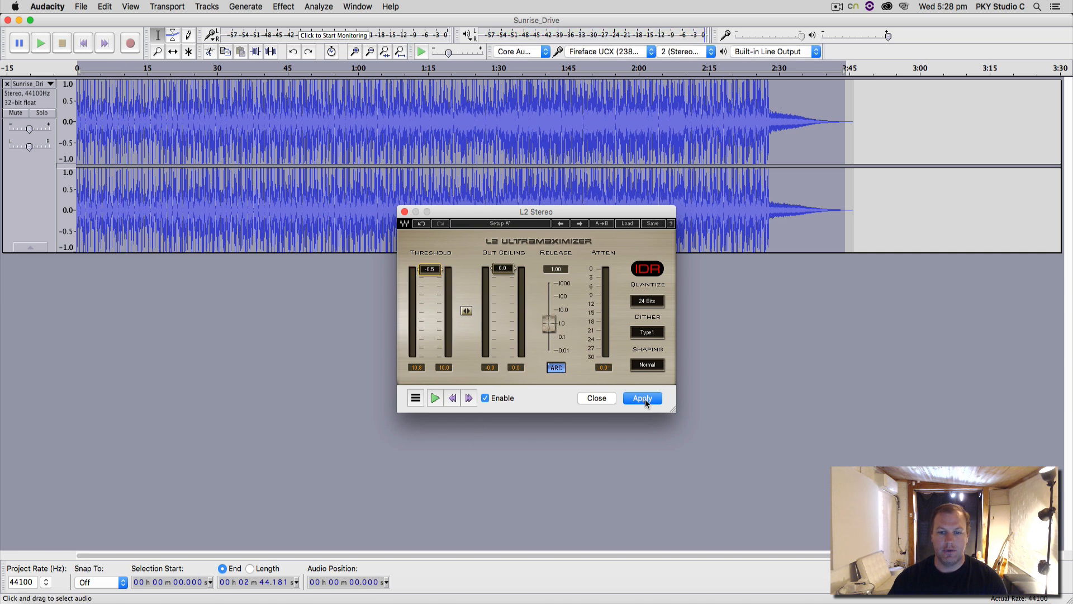
pyautogui.click(642, 398)
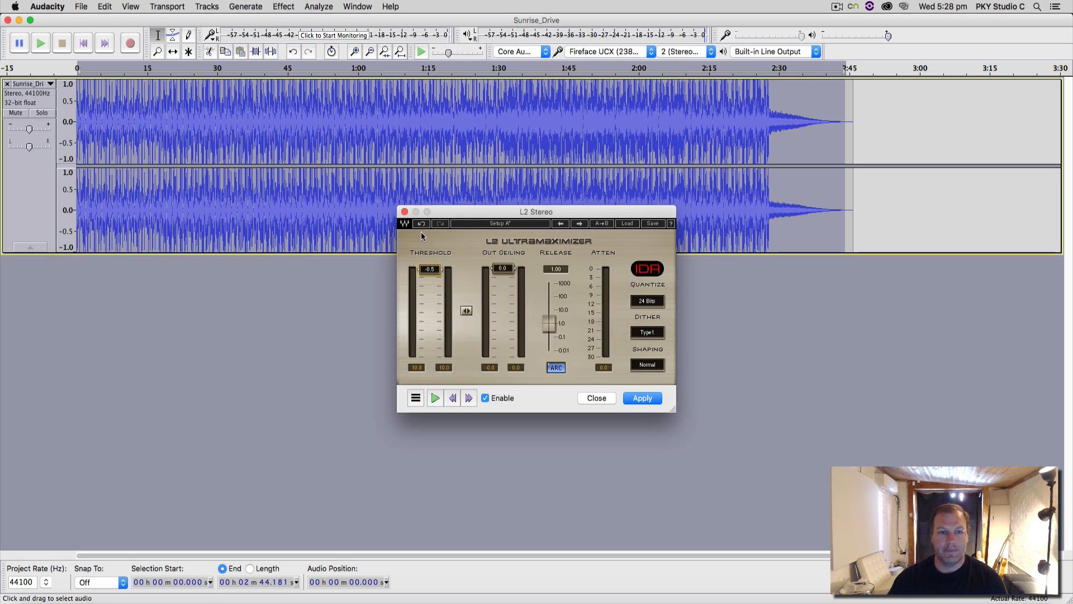
pyautogui.click(641, 398)
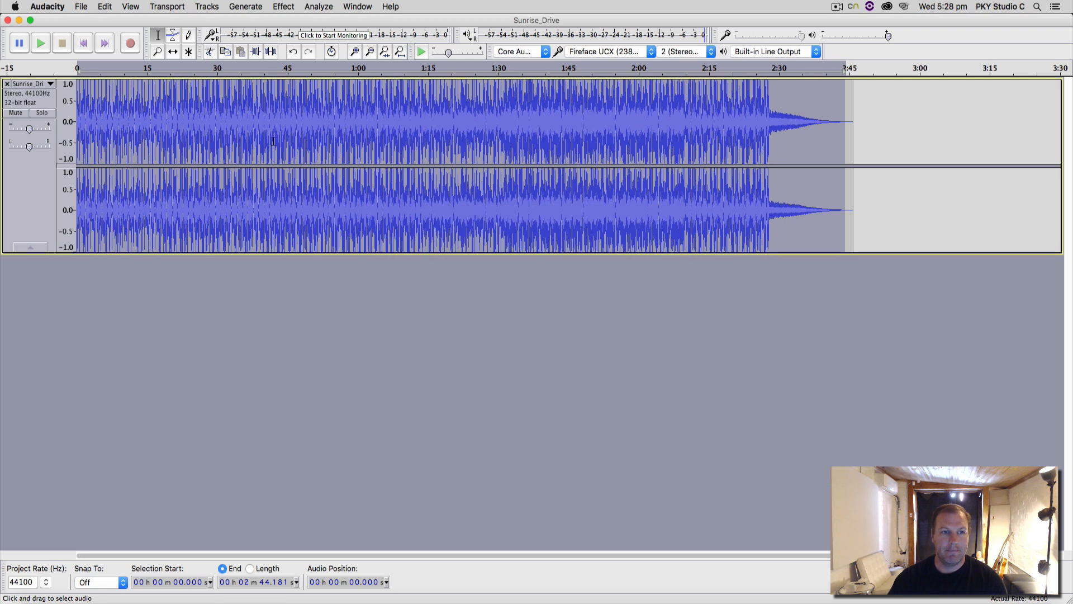
pyautogui.click(283, 7)
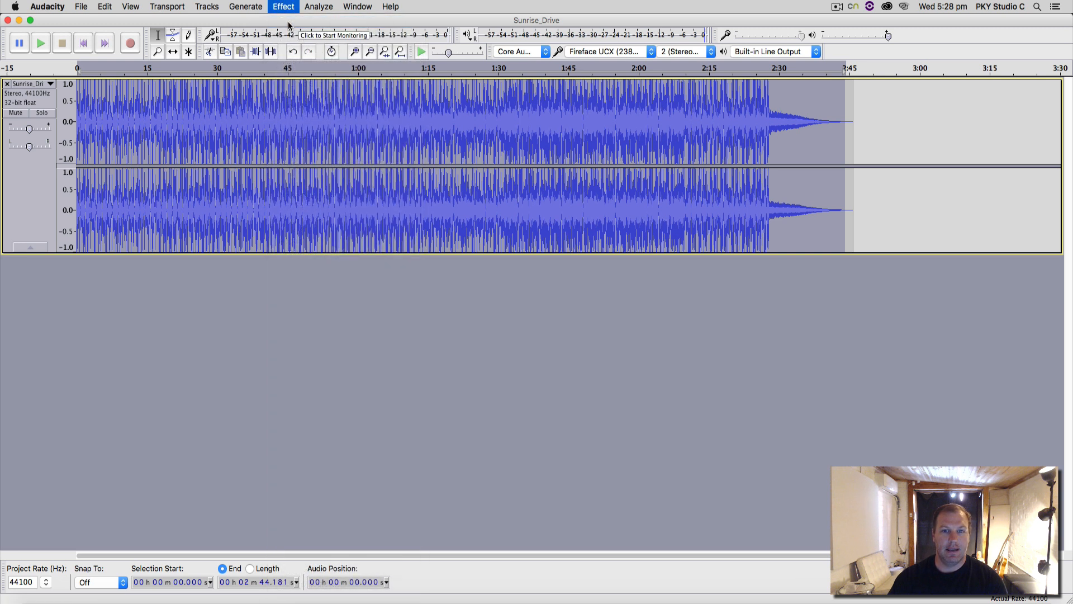
pyautogui.click(283, 7)
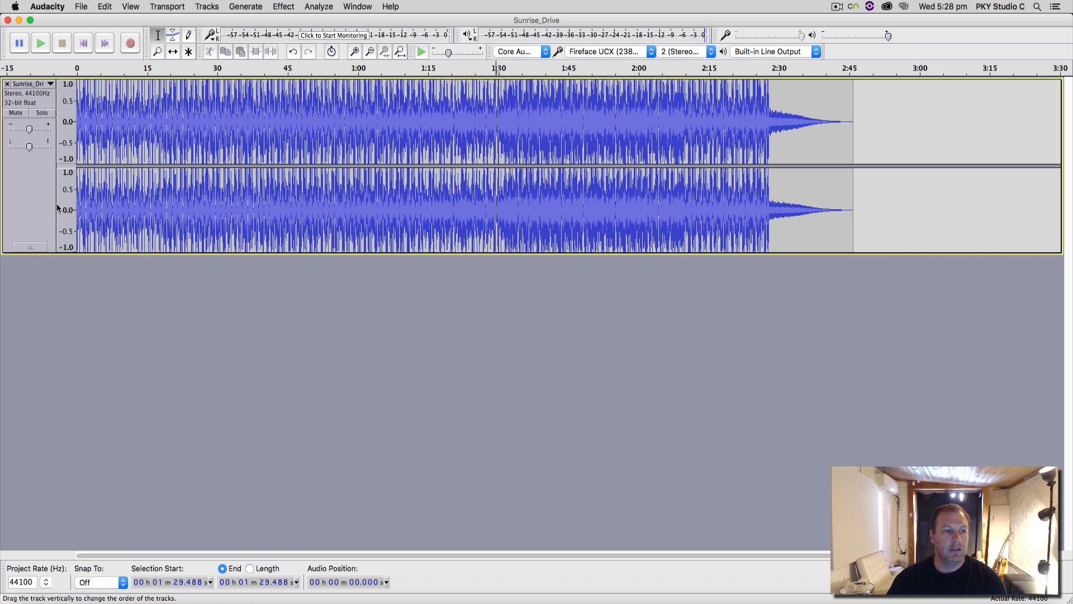
pyautogui.click(104, 7)
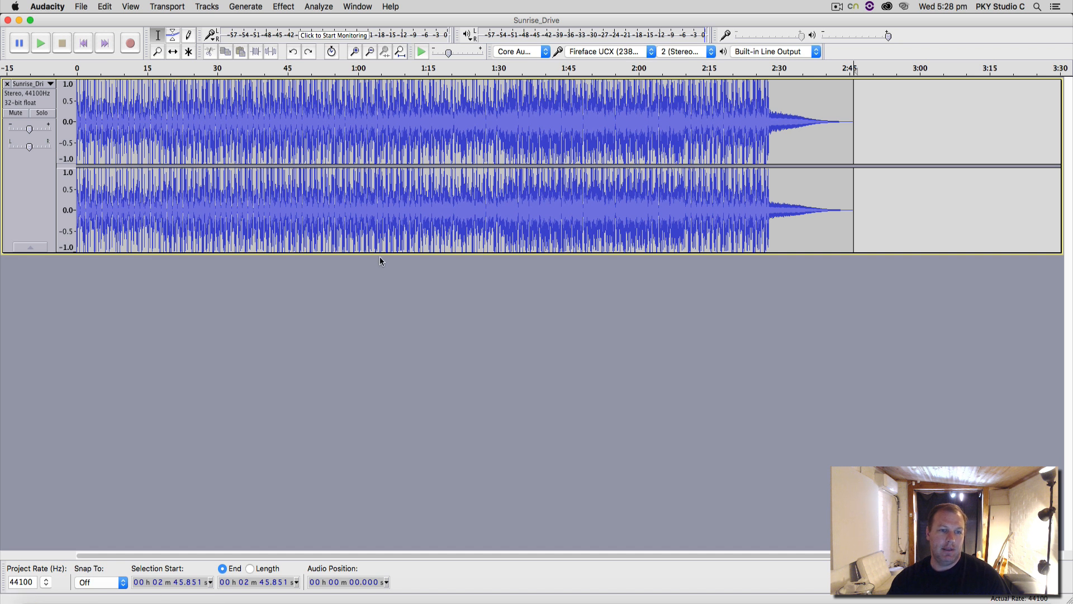
pyautogui.moveTo(453, 80)
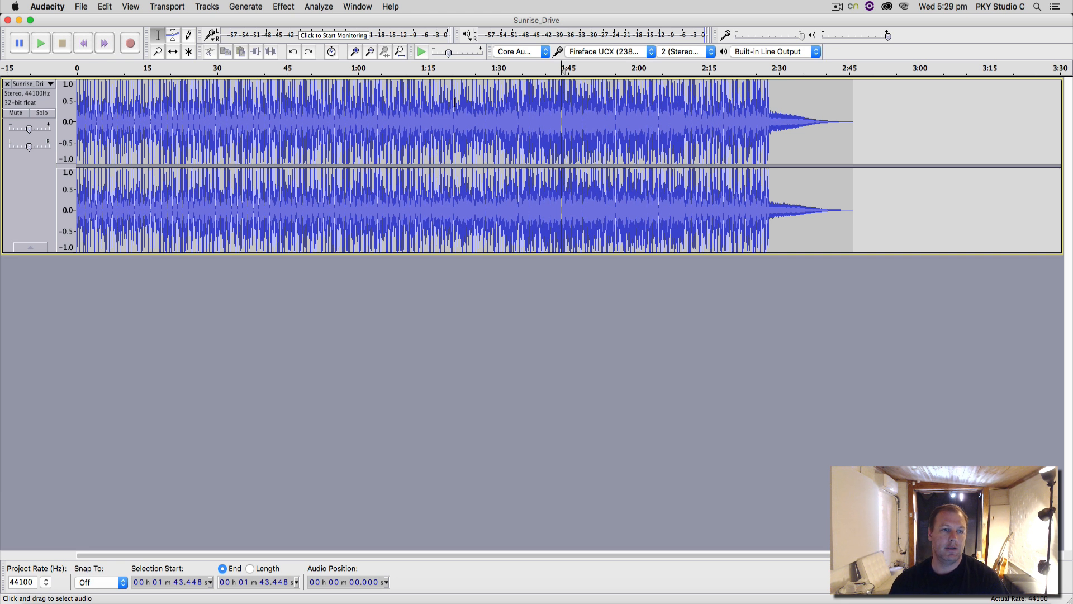
pyautogui.moveTo(46, 294)
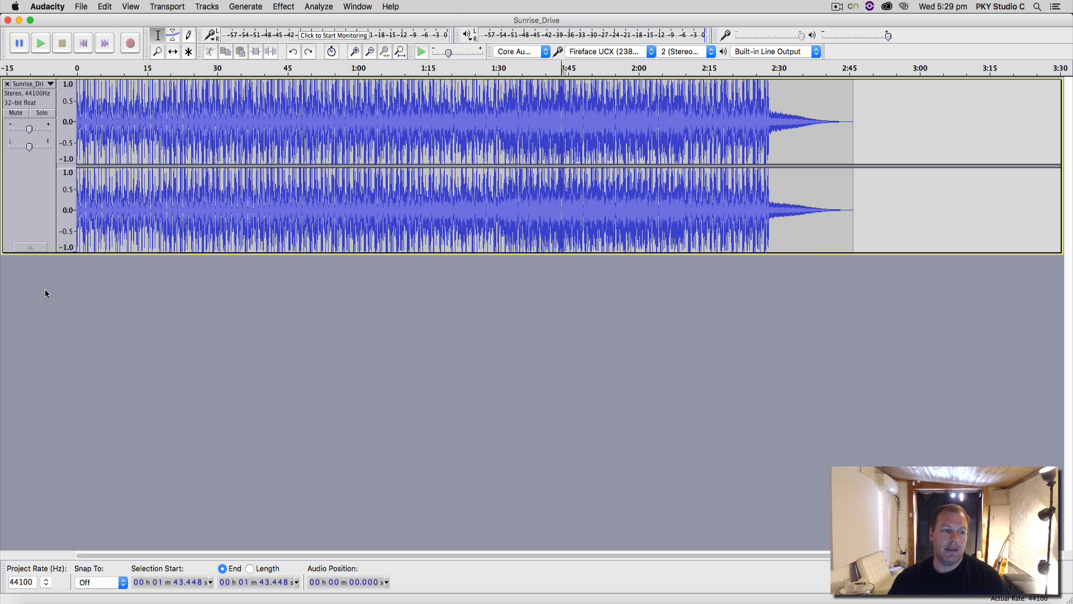
pyautogui.moveTo(144, 378)
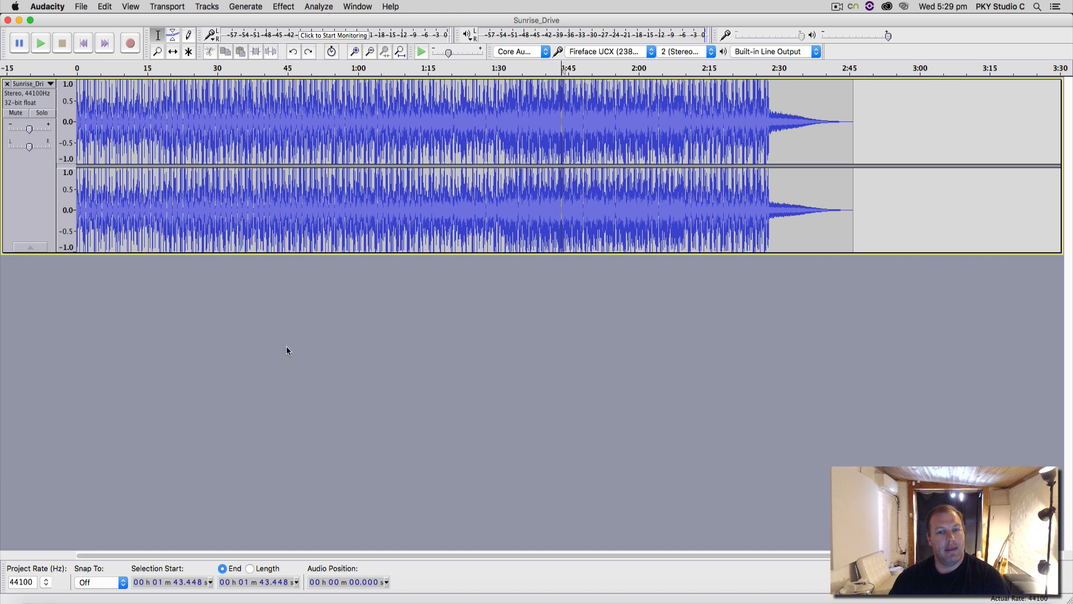
pyautogui.moveTo(282, 403)
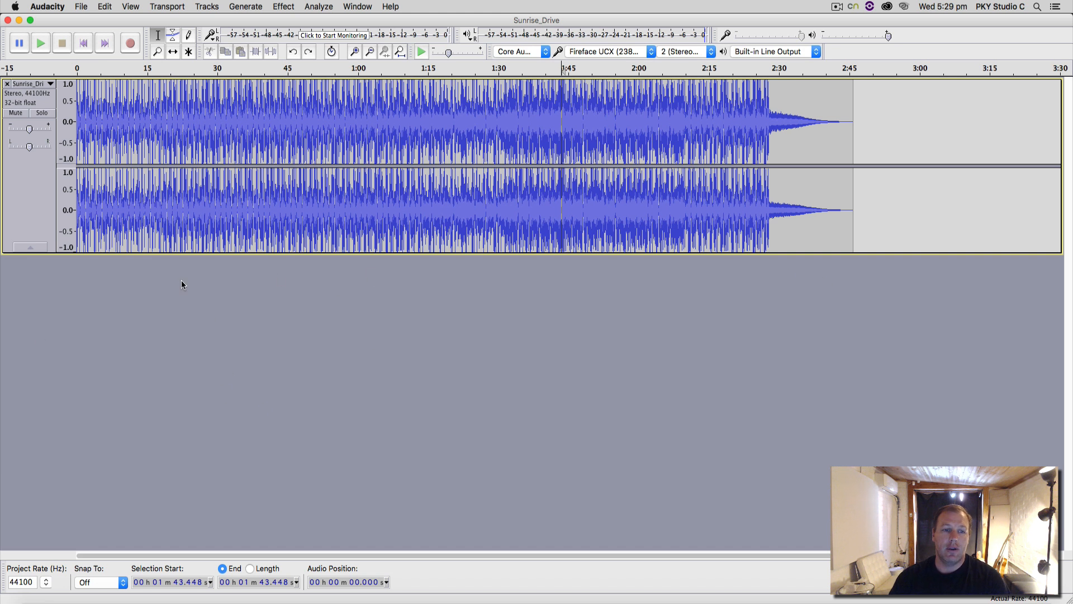
# - From a flat Equalization curve, draw a steep cut below 100 Hz and a slight high lift, and apply it
pyautogui.click(283, 7)
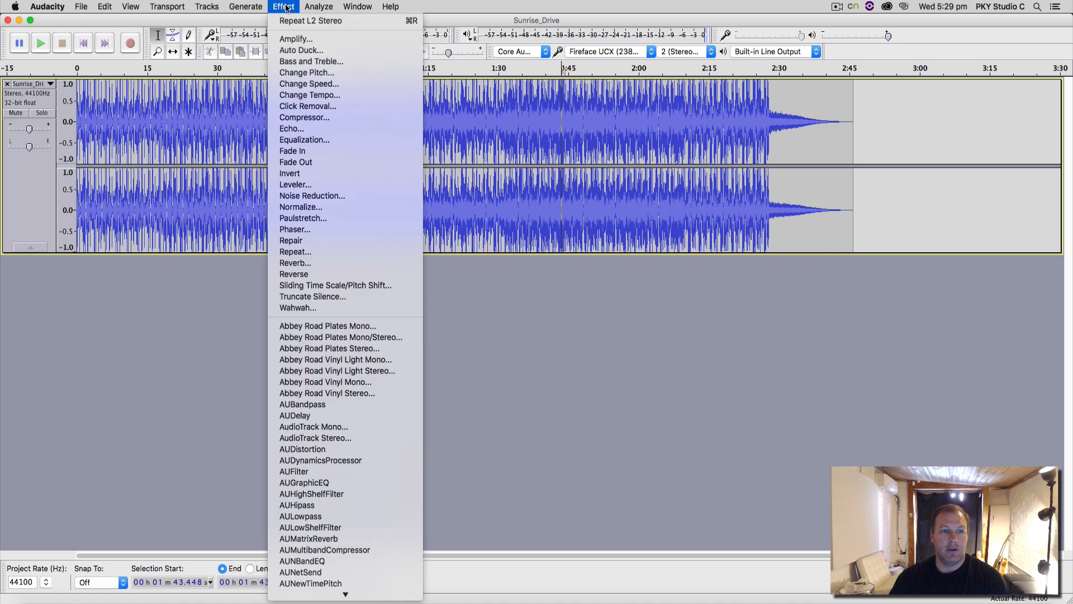
pyautogui.moveTo(292, 151)
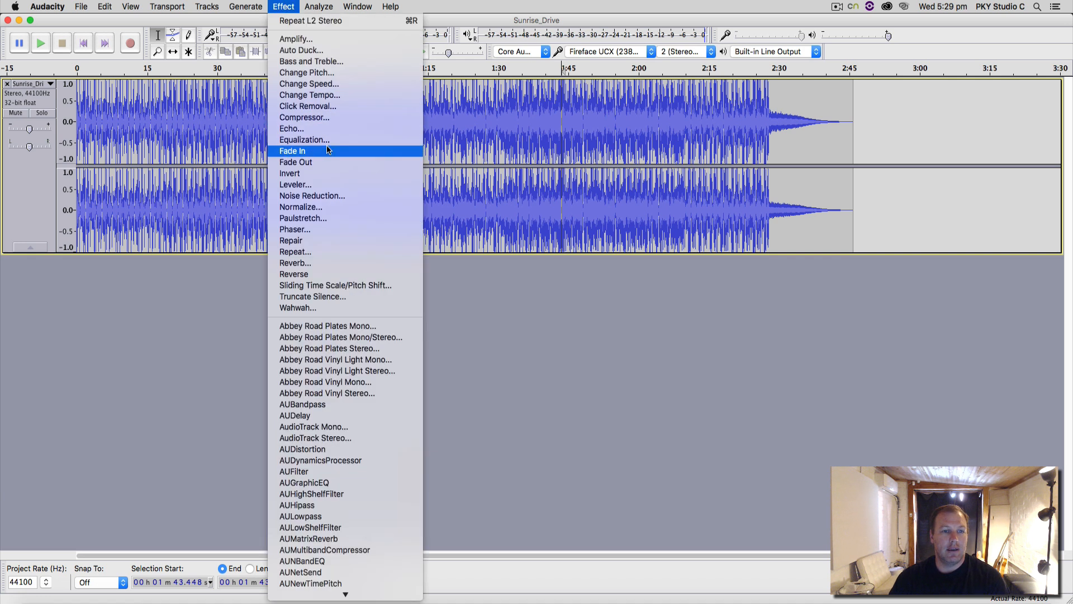
pyautogui.moveTo(304, 140)
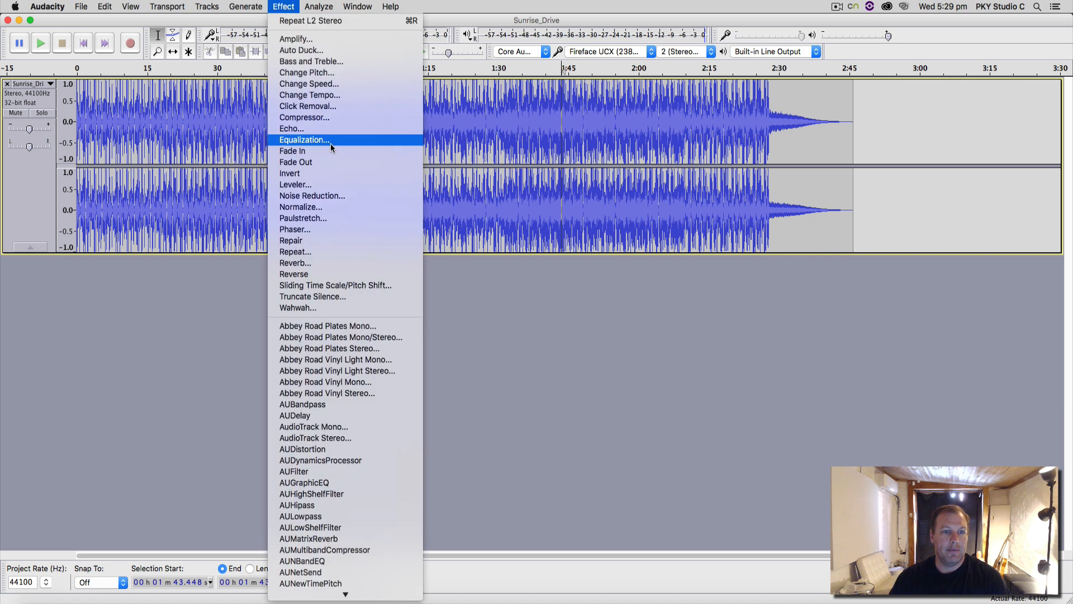
pyautogui.click(305, 140)
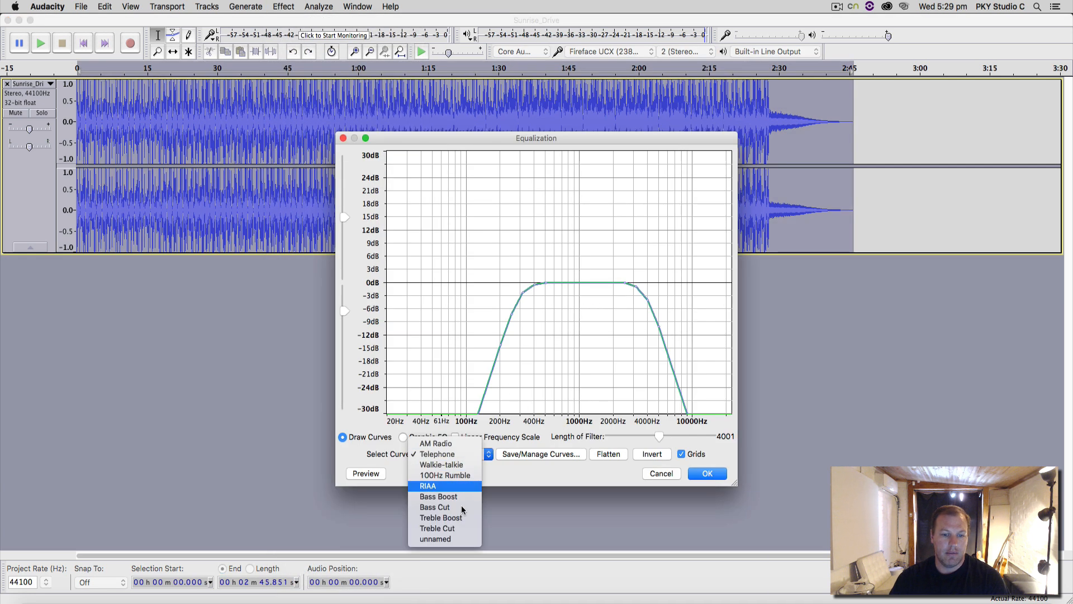
pyautogui.click(438, 495)
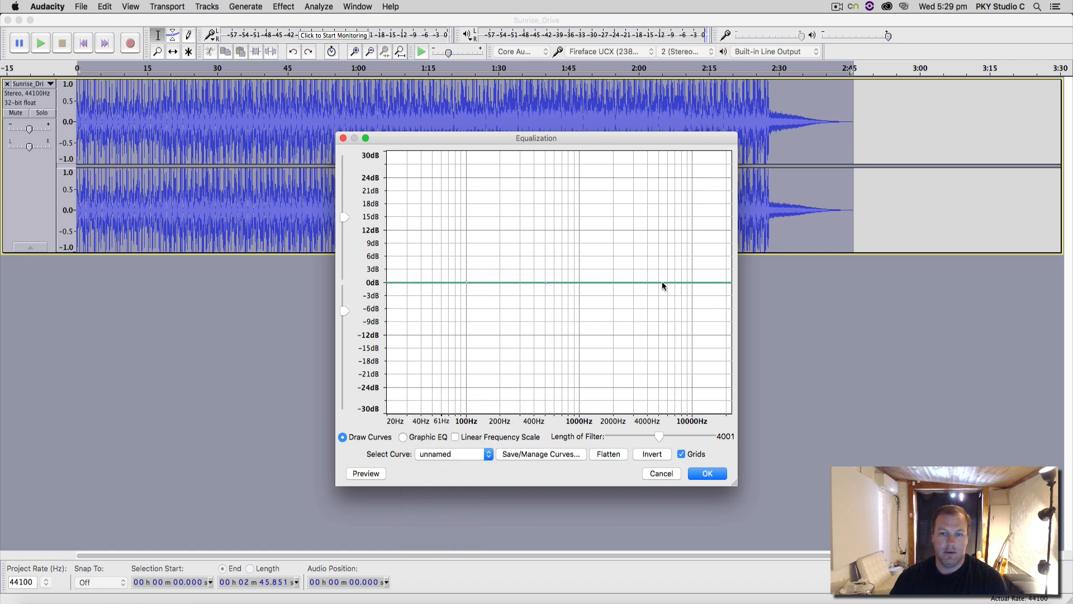
pyautogui.moveTo(662, 285); pyautogui.dragTo(674, 277)
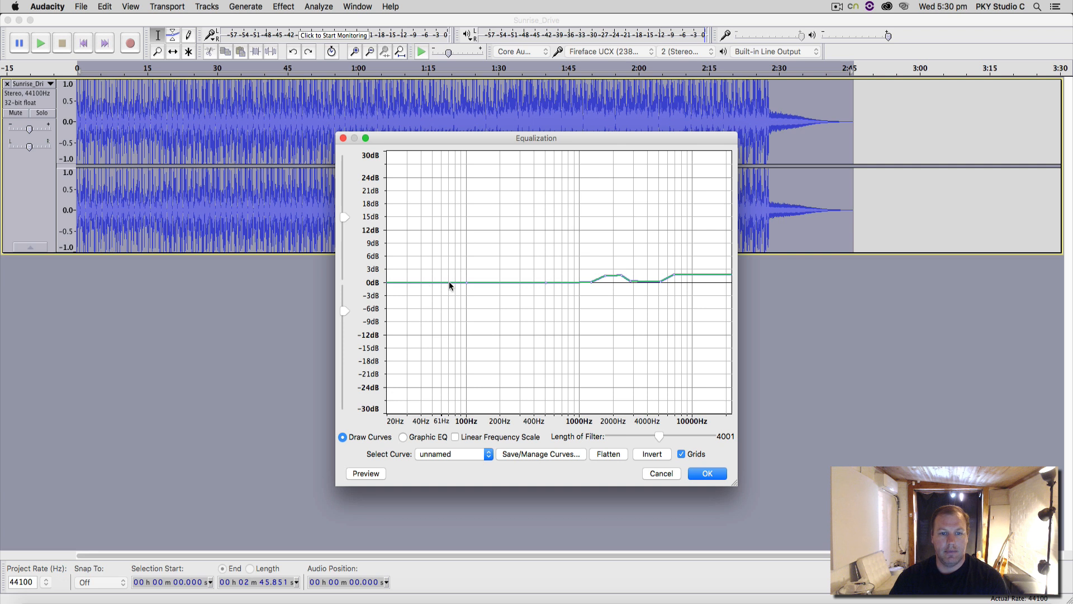
pyautogui.moveTo(465, 283); pyautogui.dragTo(425, 411)
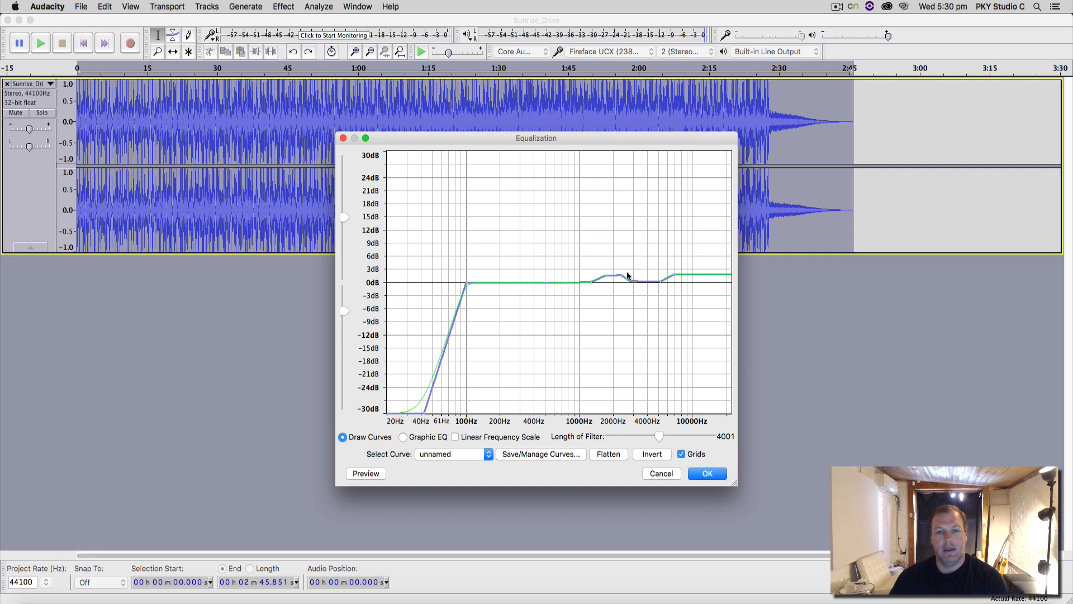
pyautogui.click(707, 473)
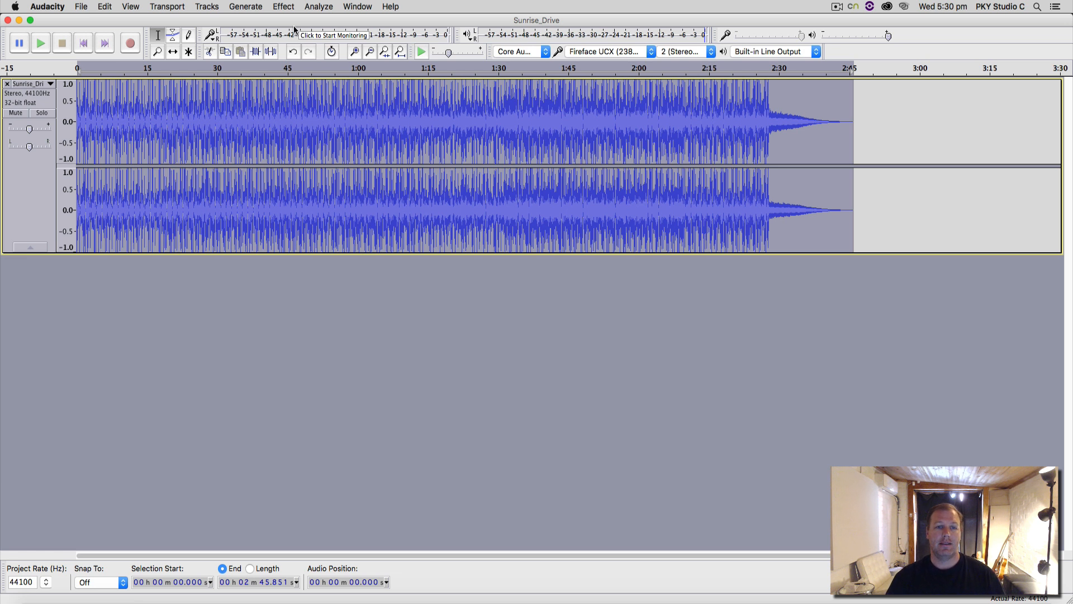
pyautogui.moveTo(642, 80)
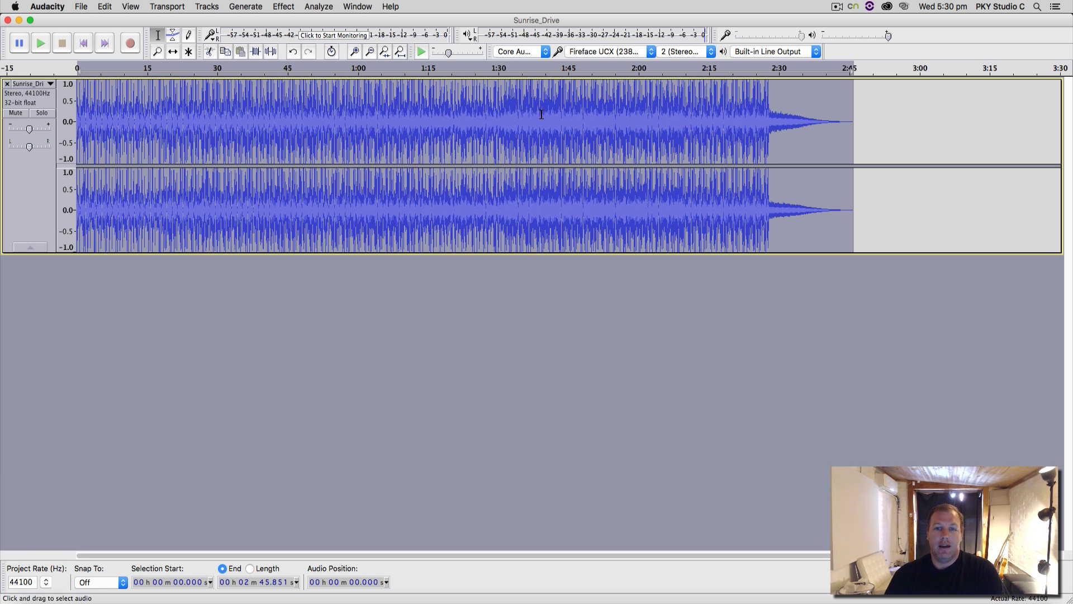
pyautogui.moveTo(523, 122)
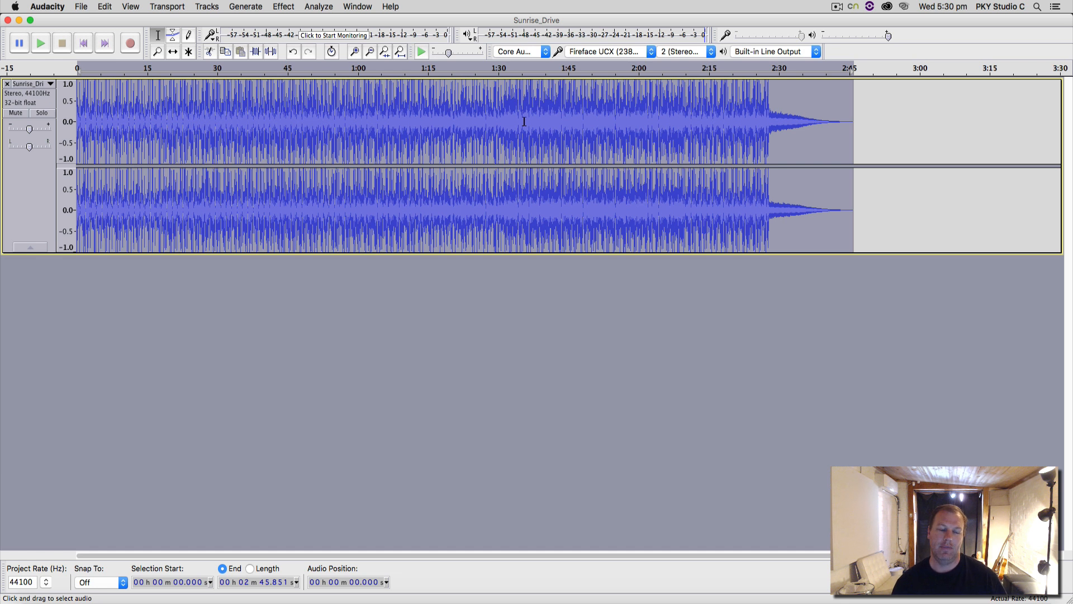
# - Show Undo Equalization in the Edit menu to confirm the EQ was applied
pyautogui.click(104, 7)
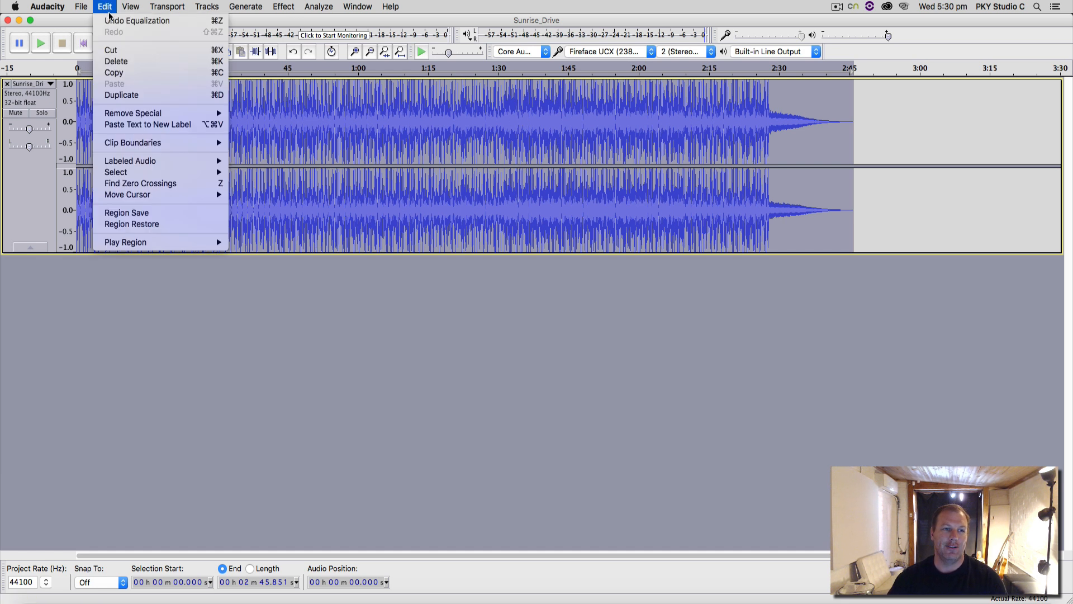